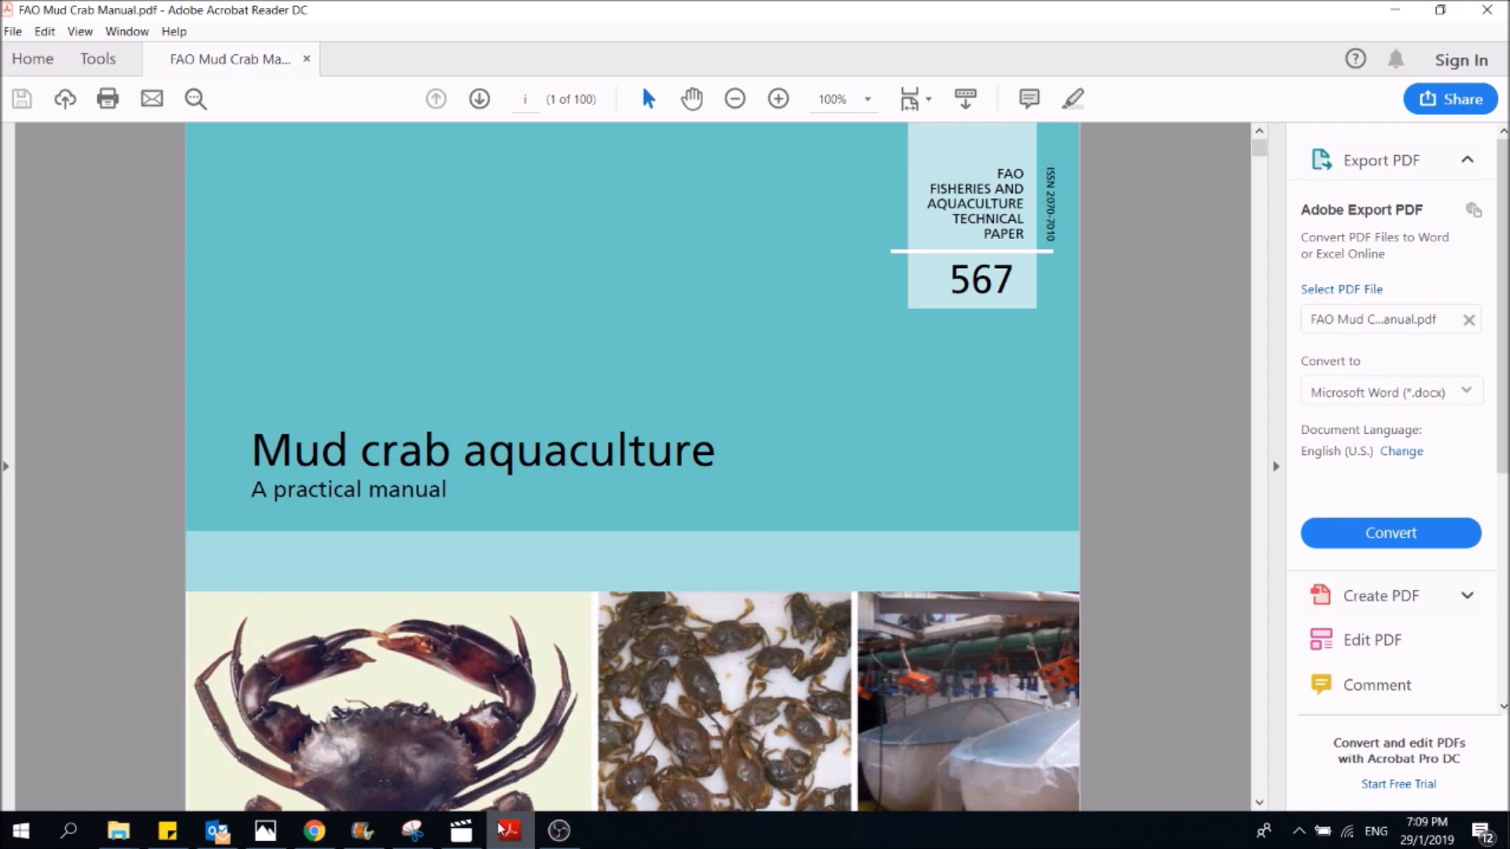
{"action": "scroll", "scroll_direction": "down", "scroll_amount": 3}
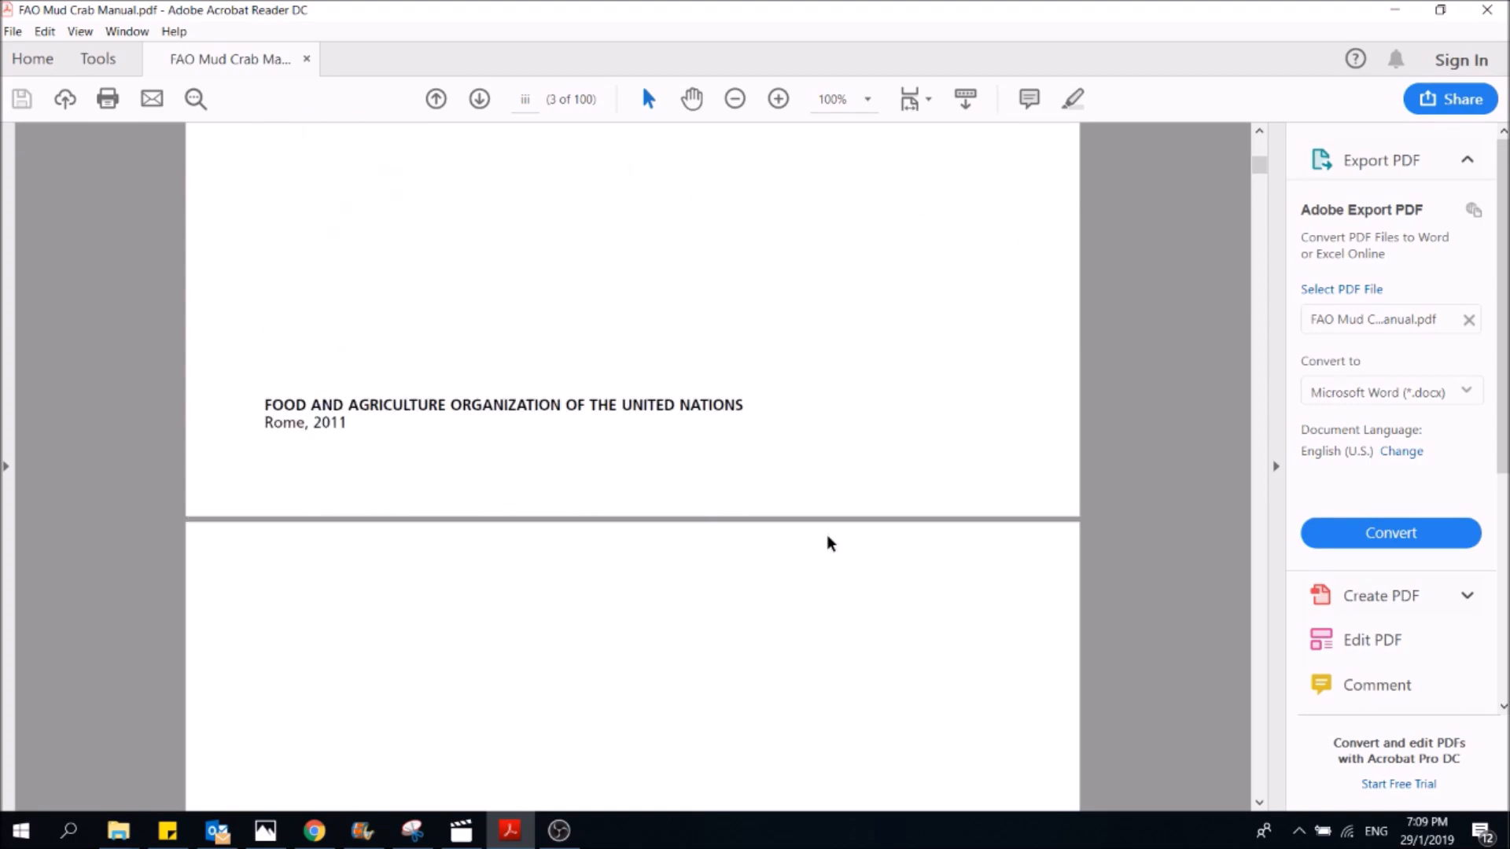
{"action": "scroll", "scroll_direction": "down", "scroll_amount": 3}
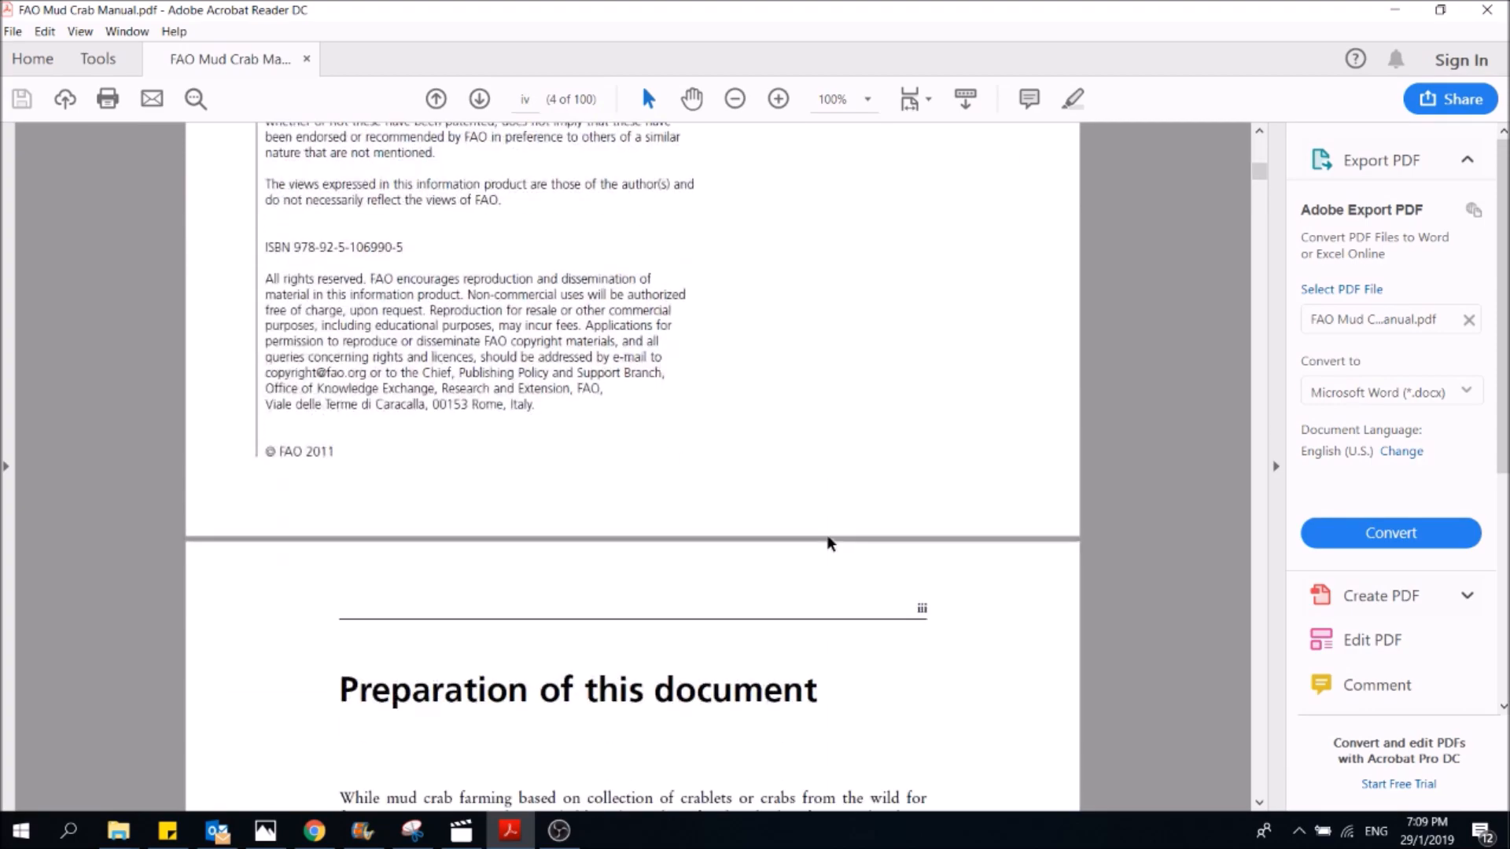
{"action": "scroll", "scroll_direction": "down", "scroll_amount": 3}
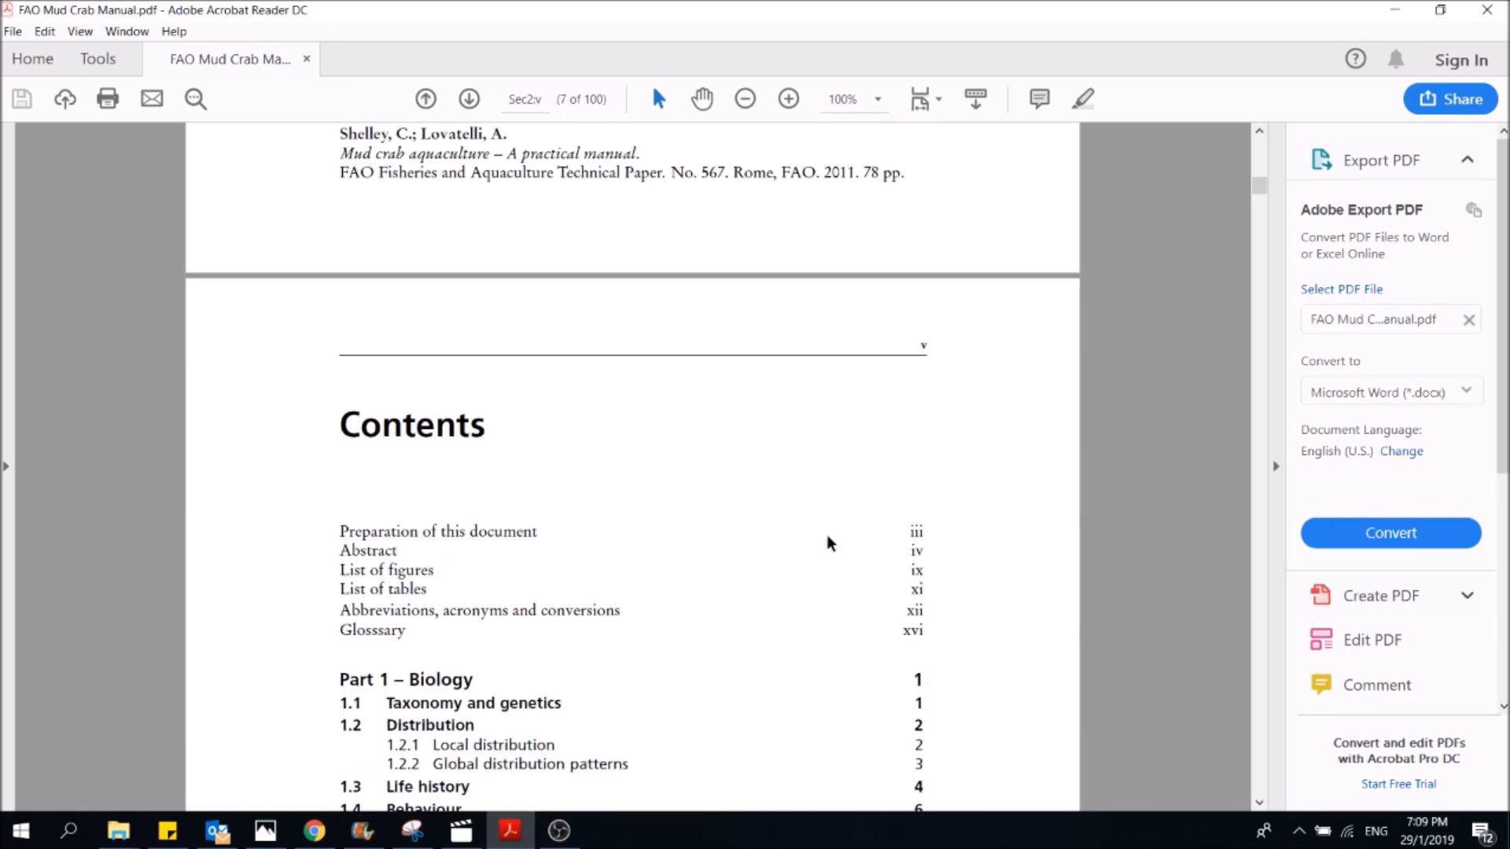
{"action": "scroll", "scroll_direction": "down", "scroll_amount": 3}
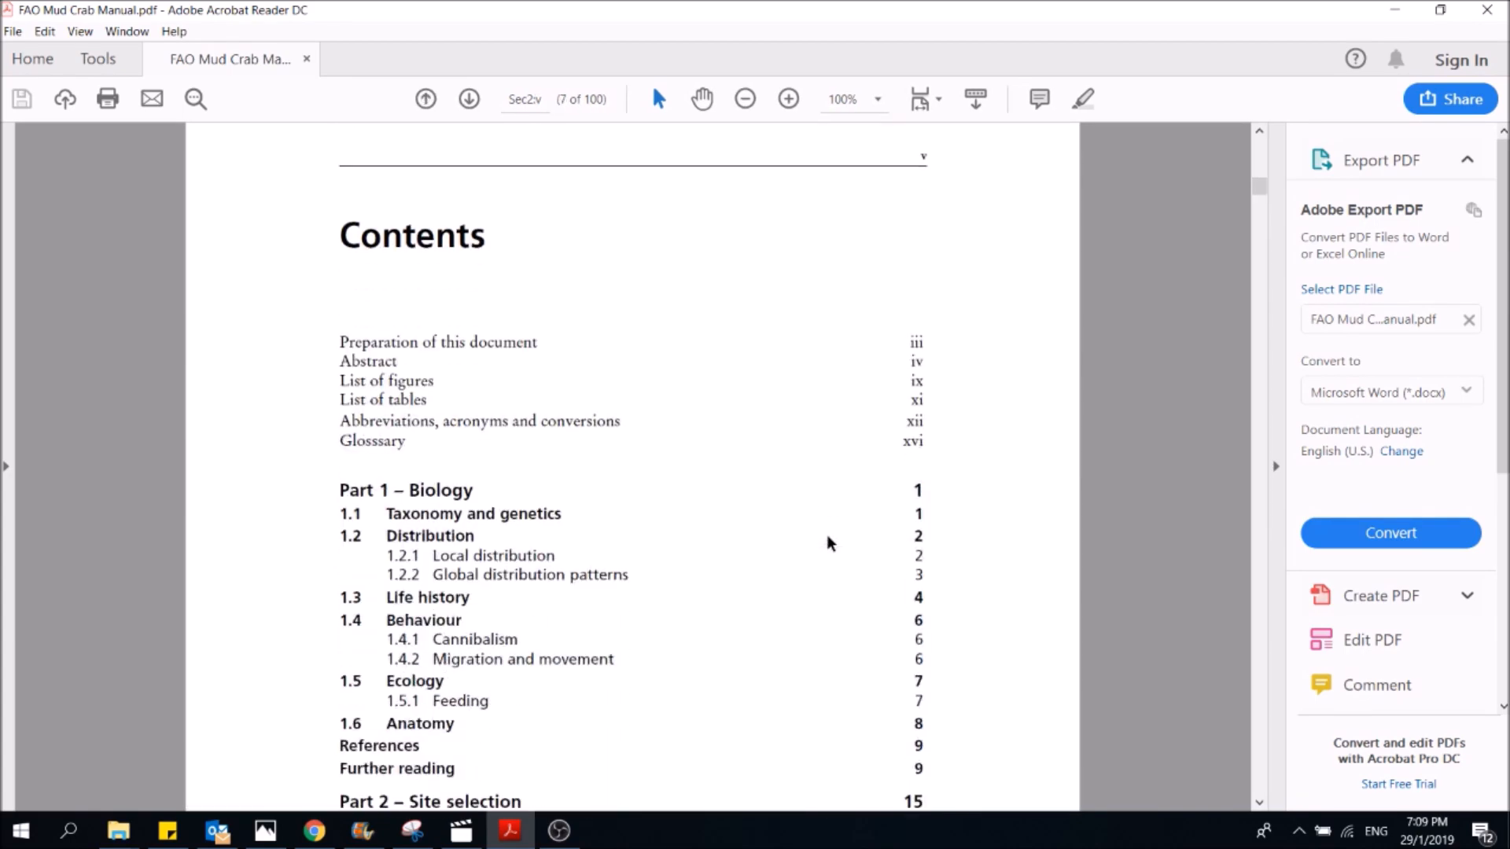
{"action": "scroll", "scroll_direction": "down", "scroll_amount": 3}
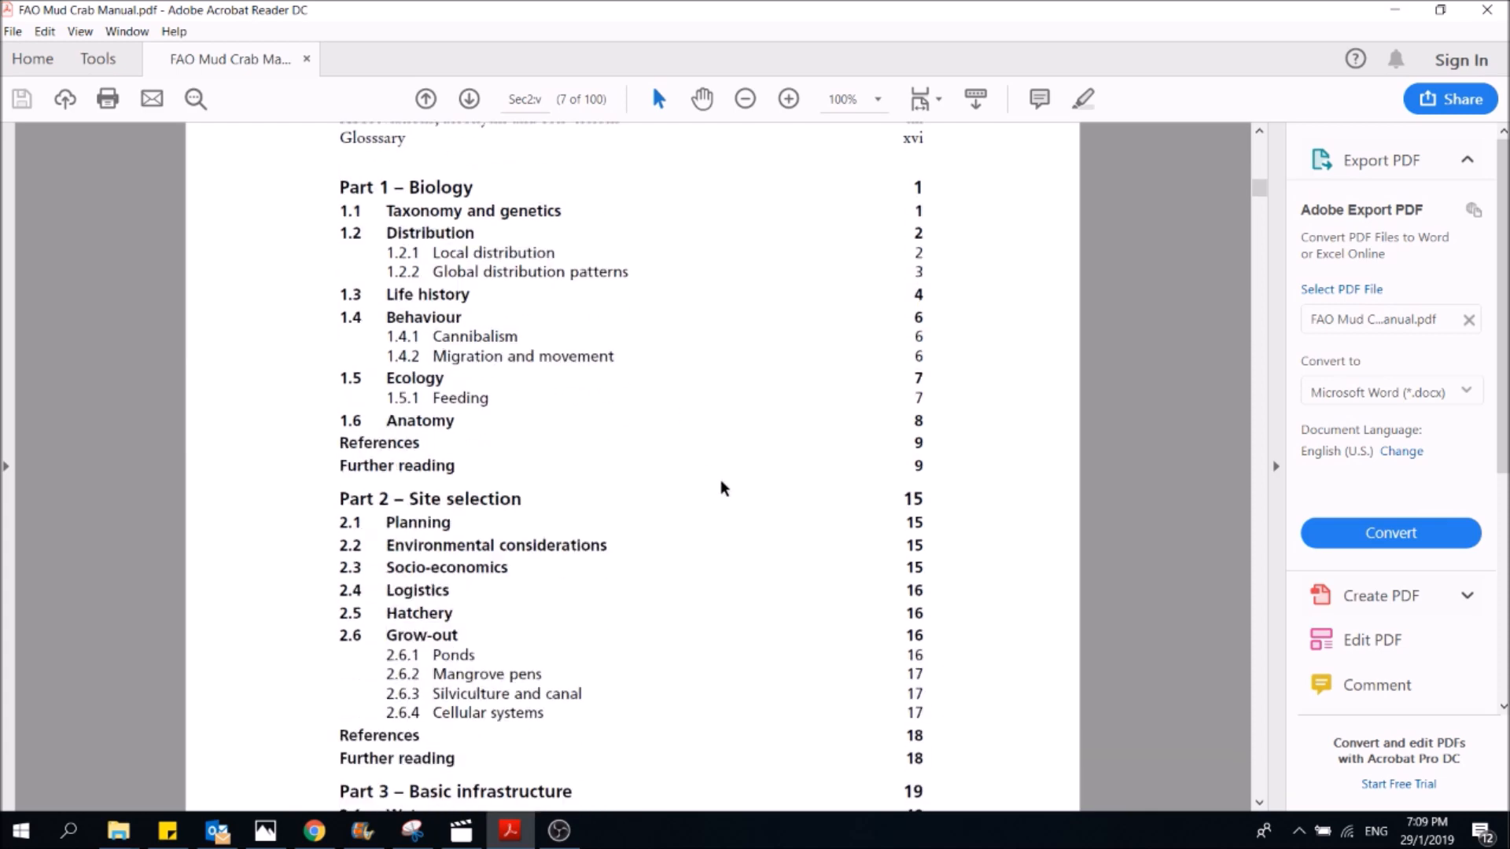
{"action": "scroll", "scroll_direction": "down", "scroll_amount": 3}
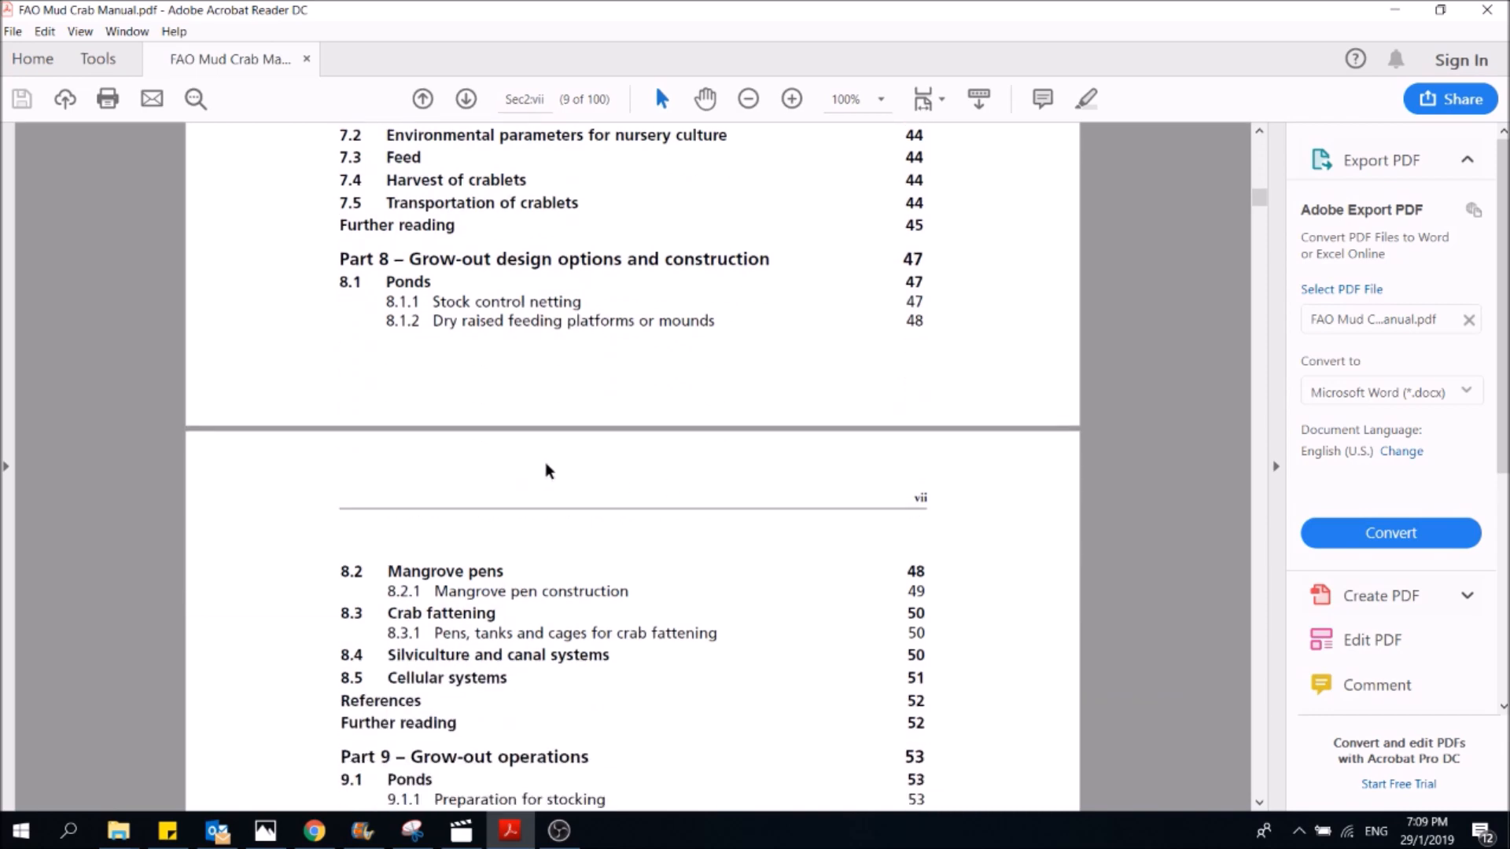
{"action": "mouse_move", "coordinate": [446, 359]}
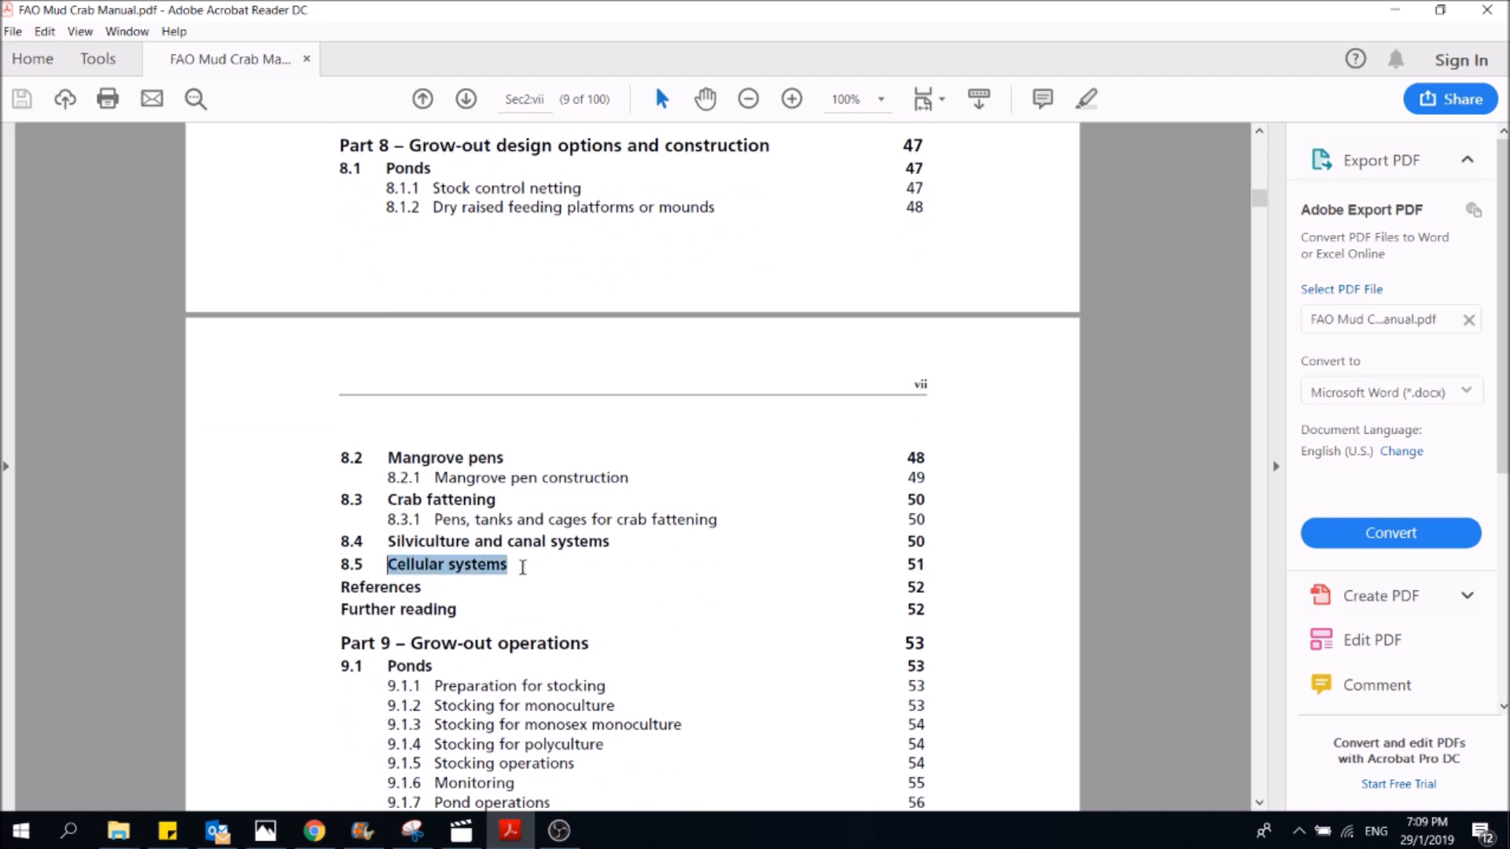
{"action": "scroll", "scroll_direction": "down", "scroll_amount": 3}
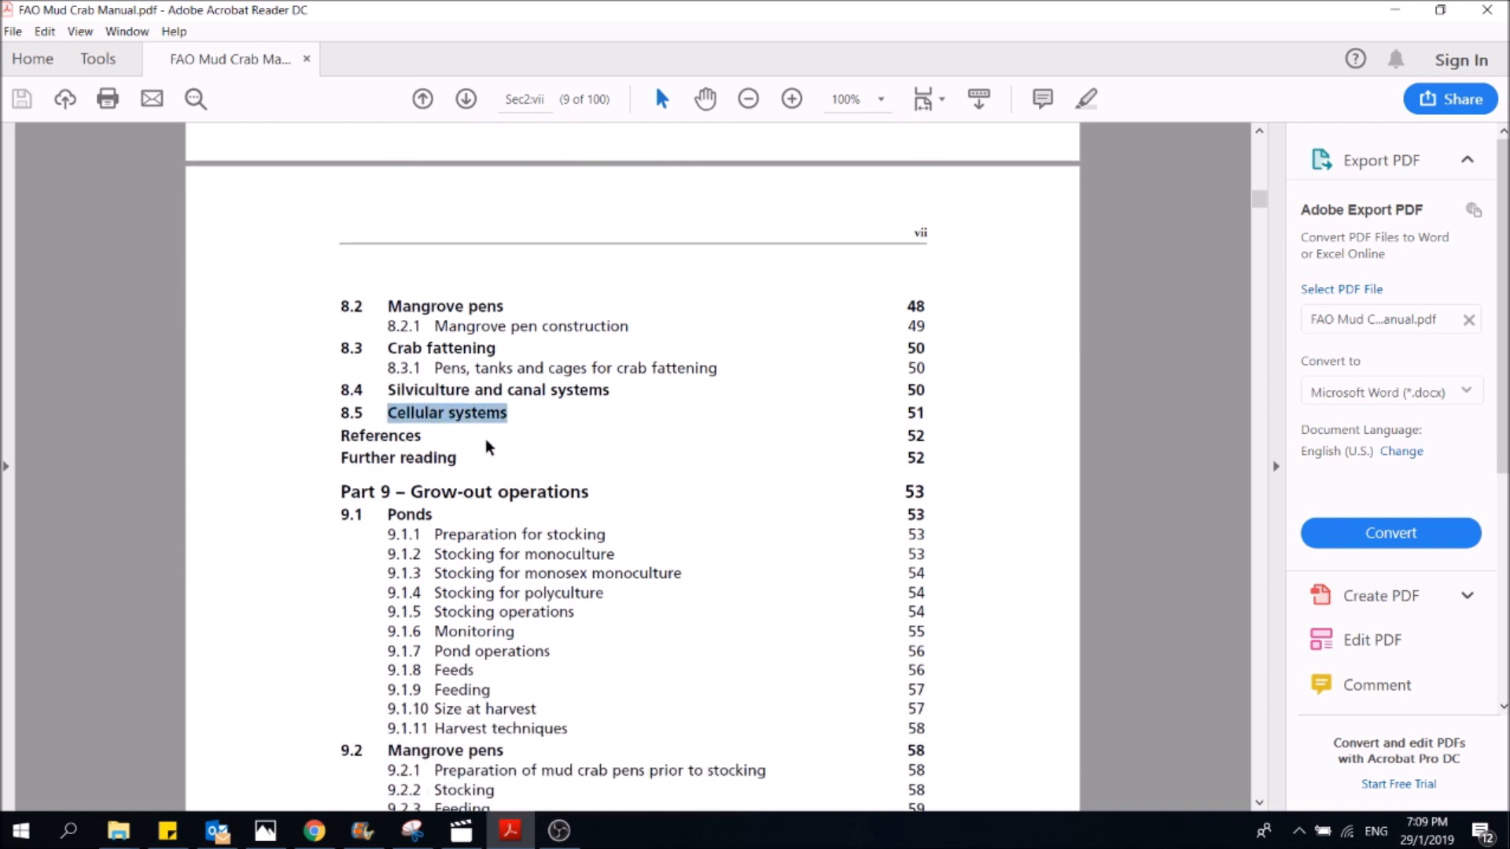
{"action": "mouse_move", "coordinate": [562, 444]}
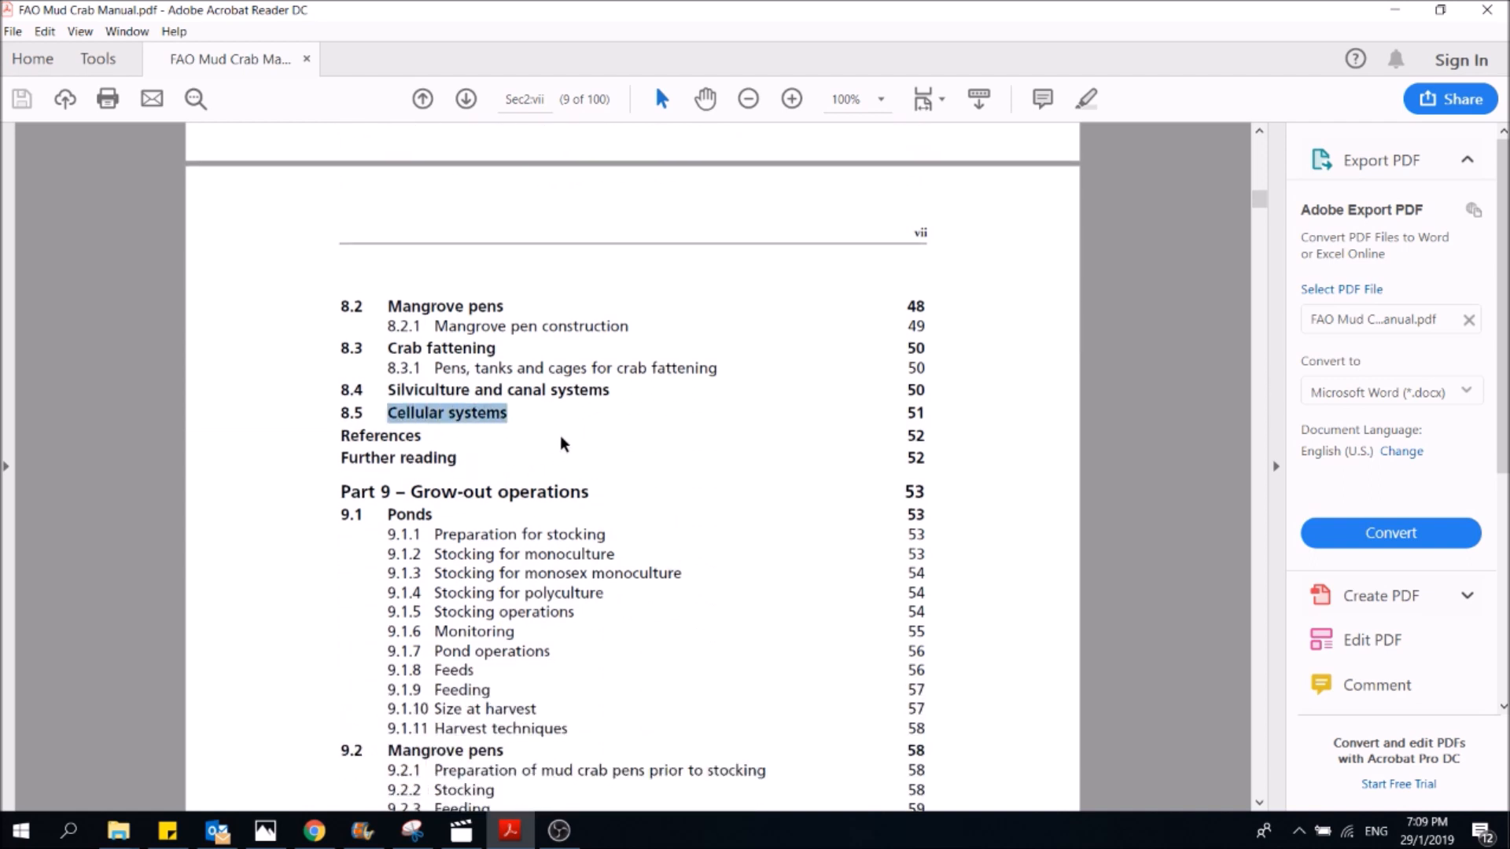
{"action": "scroll", "scroll_direction": "down", "scroll_amount": 3}
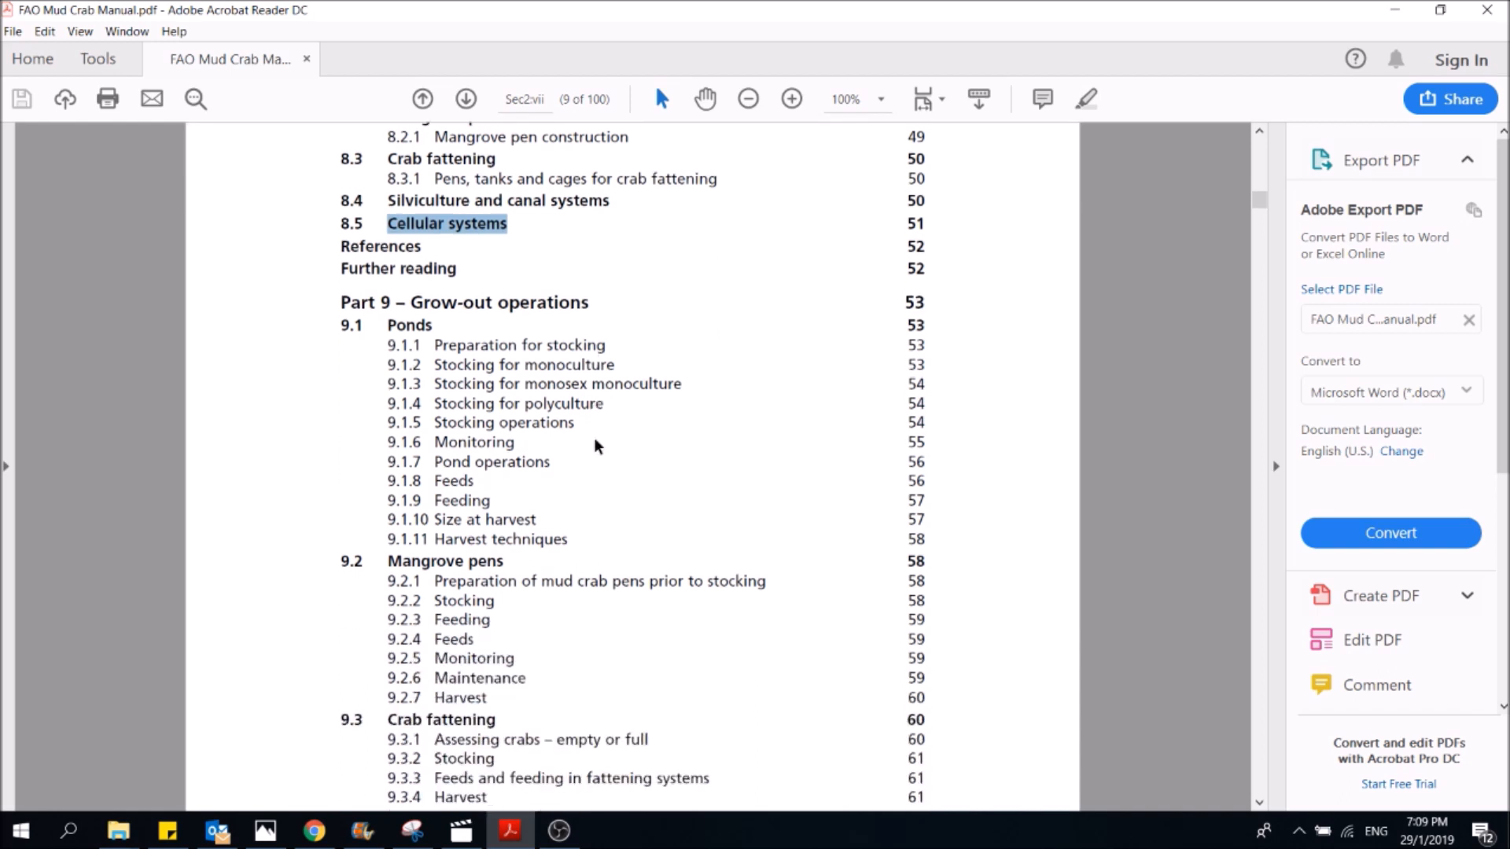
{"action": "scroll", "scroll_direction": "down", "scroll_amount": 3}
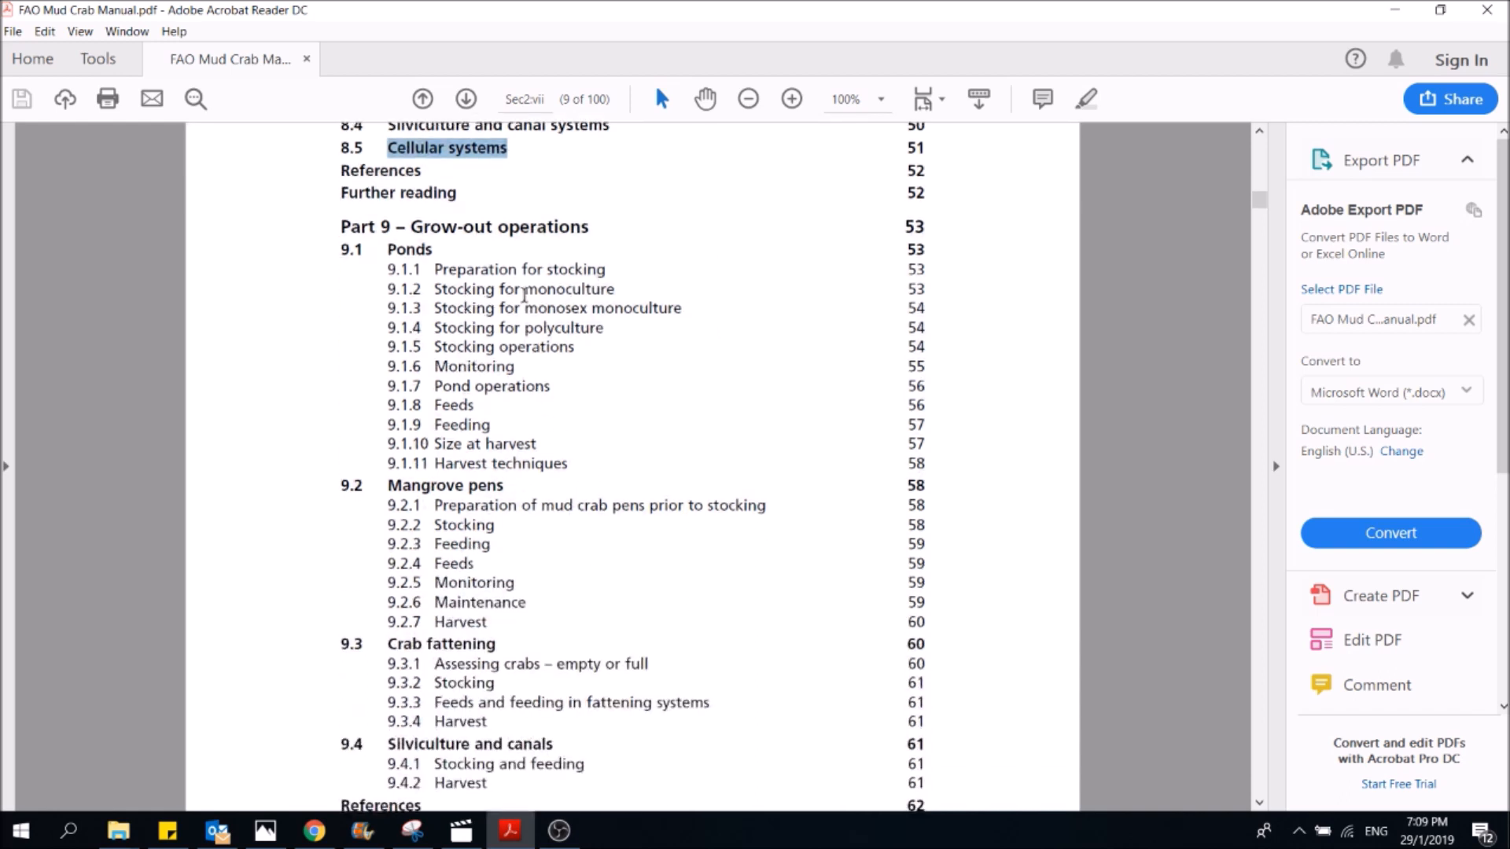
{"action": "scroll", "scroll_direction": "down", "scroll_amount": 3}
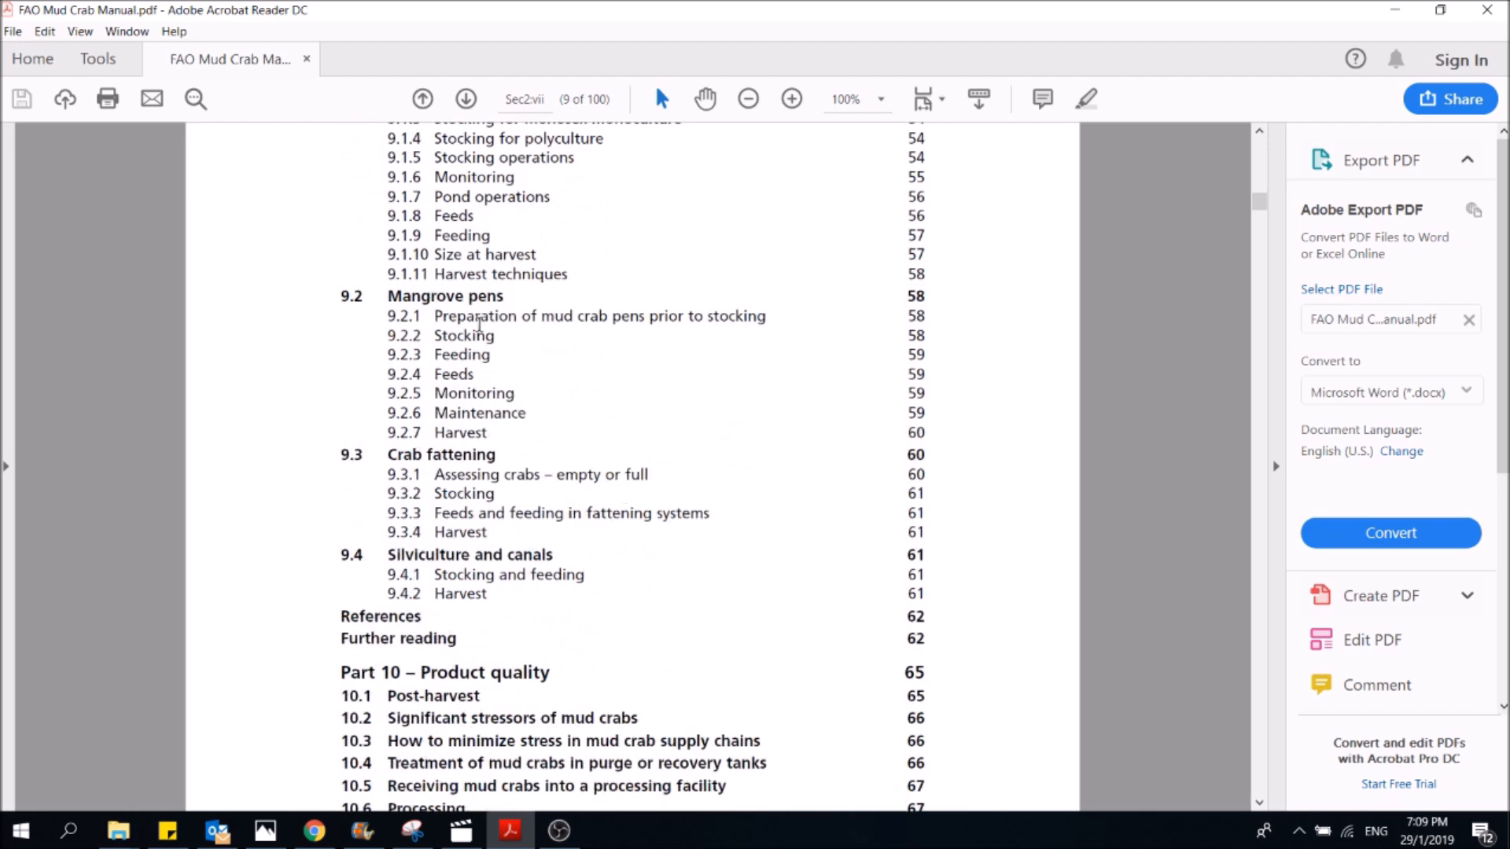
{"action": "scroll", "scroll_direction": "down", "scroll_amount": 3}
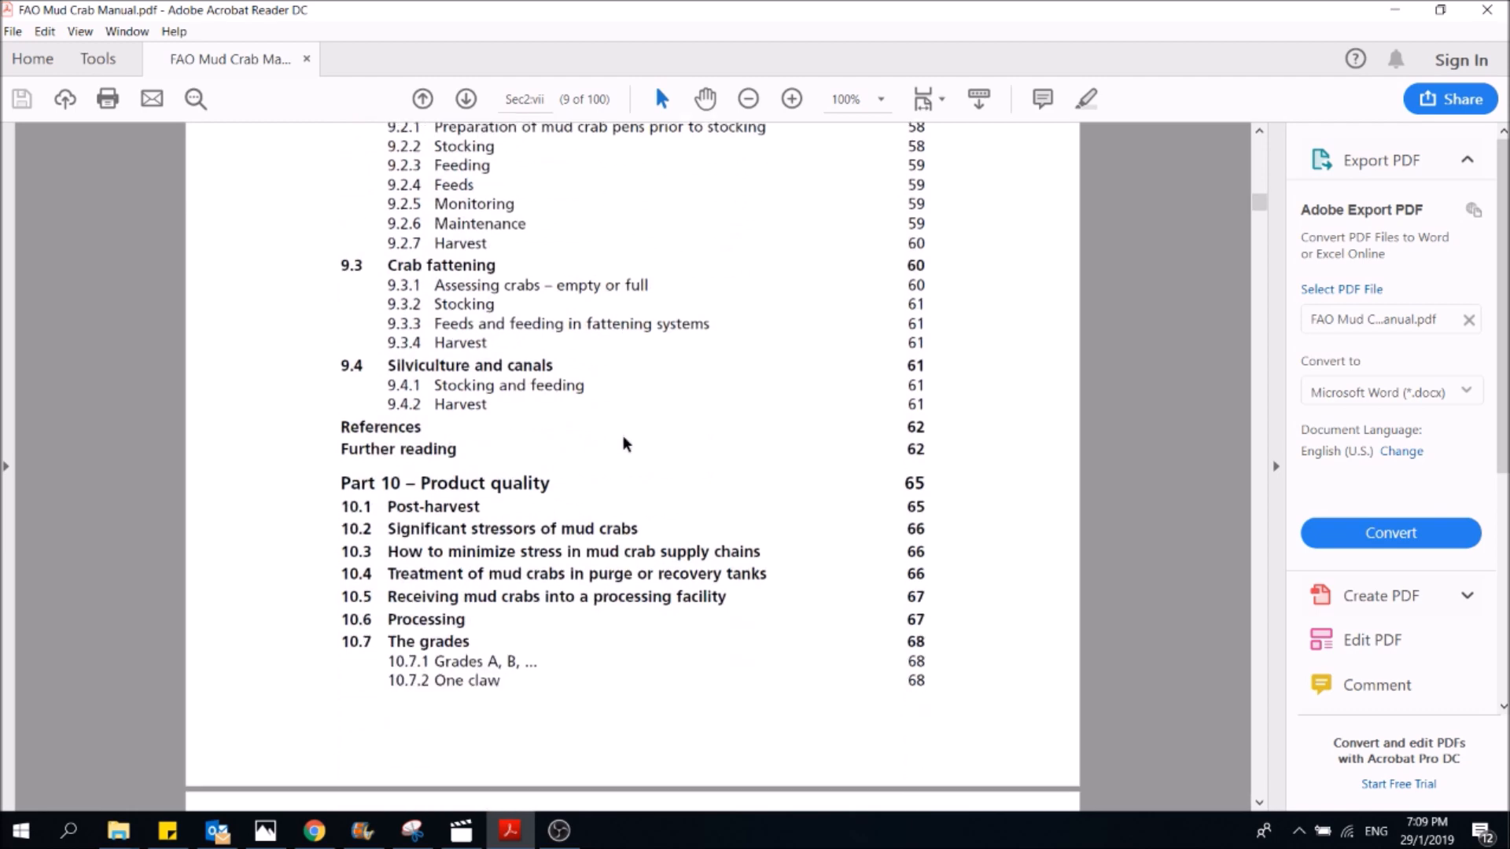
{"action": "scroll", "scroll_direction": "down", "scroll_amount": 3}
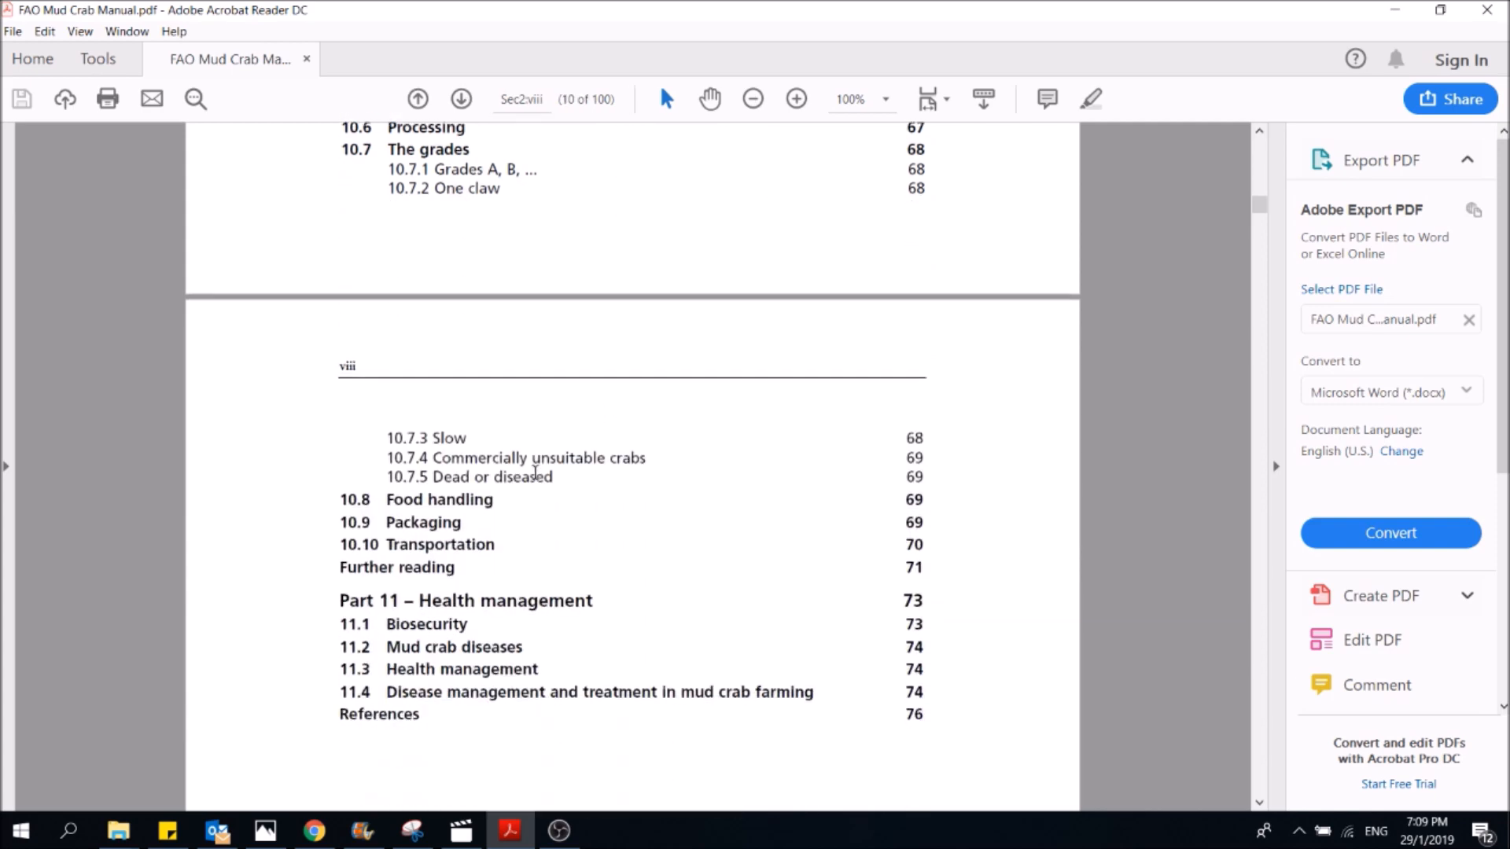
{"action": "scroll", "scroll_direction": "down", "scroll_amount": 3}
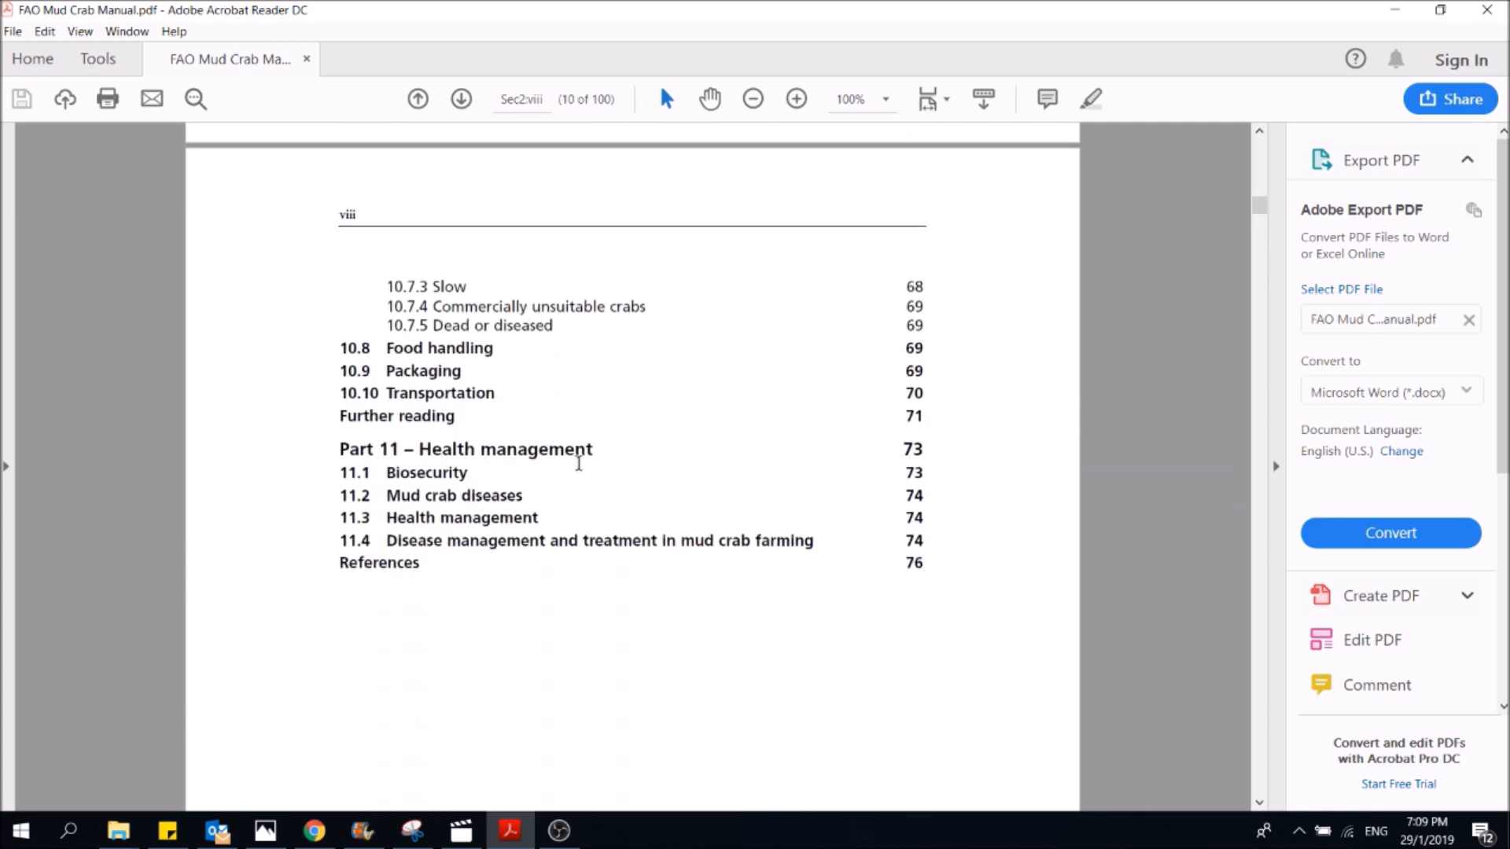
{"action": "scroll", "scroll_direction": "down", "scroll_amount": 3}
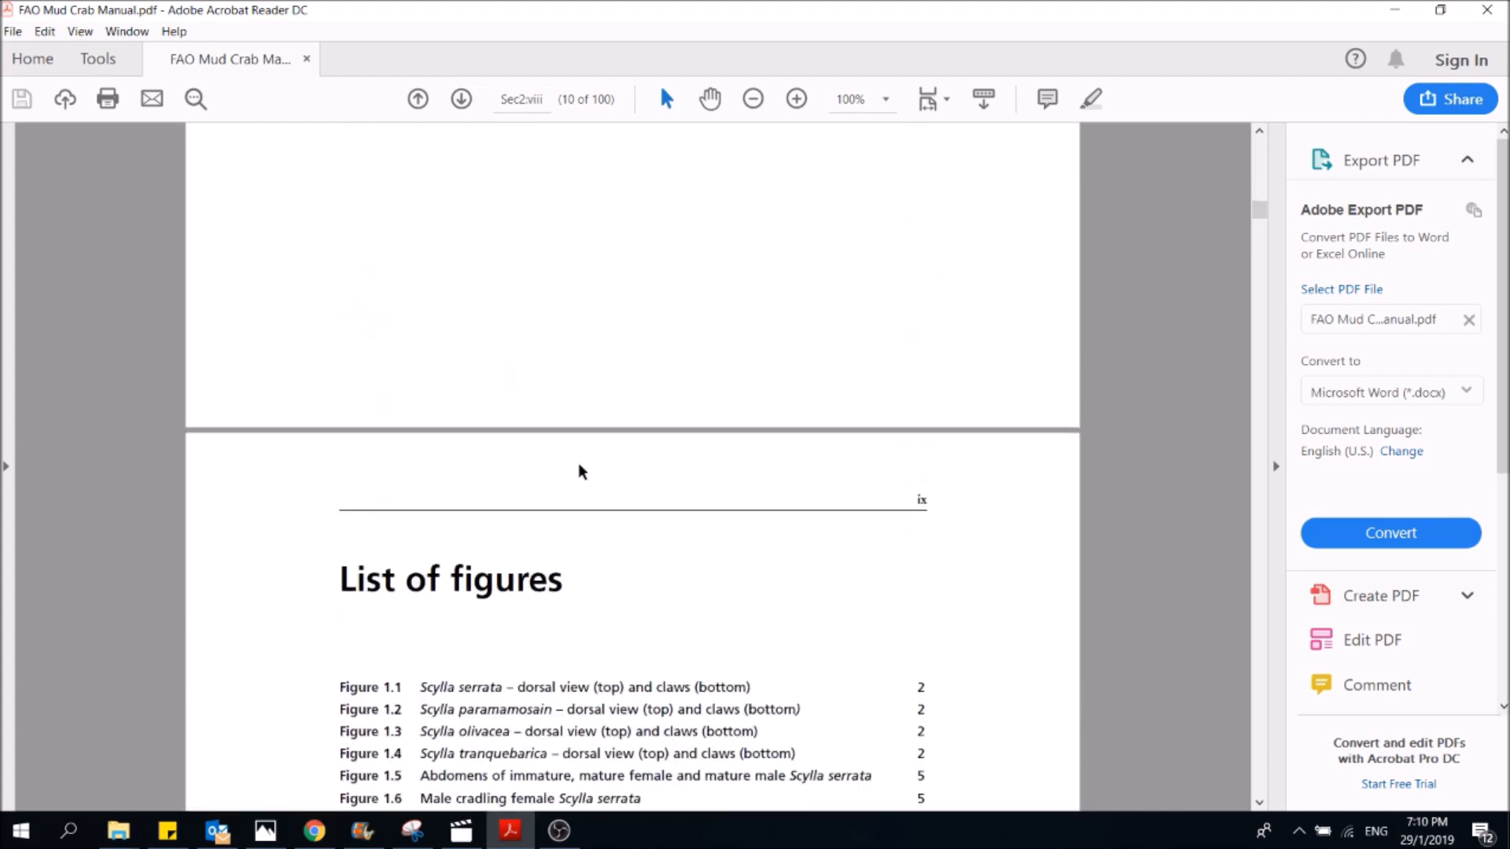
{"action": "scroll", "scroll_direction": "down", "scroll_amount": 3}
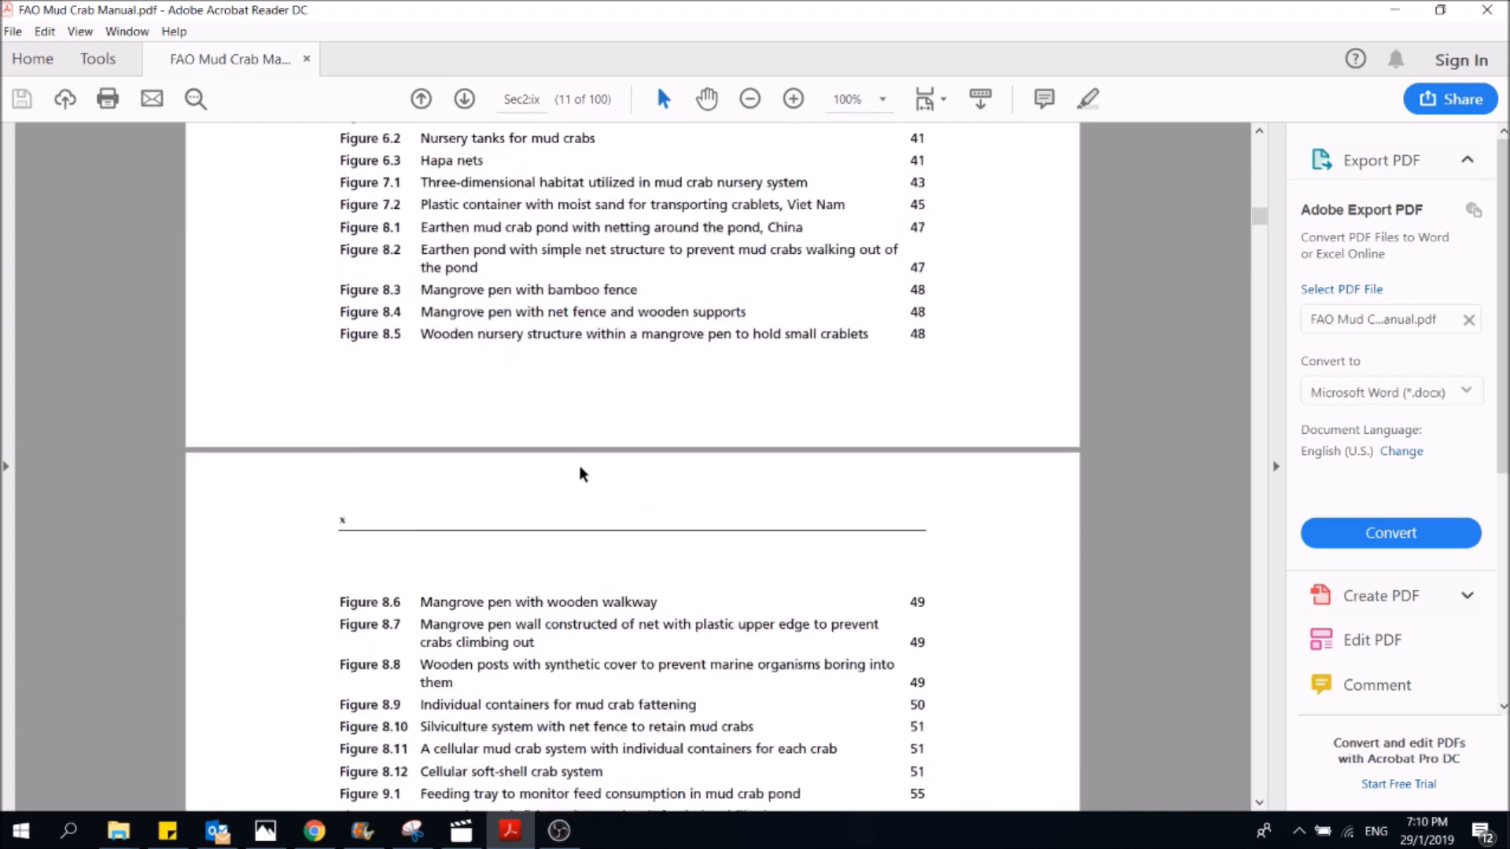
{"action": "scroll", "scroll_direction": "down", "scroll_amount": 3}
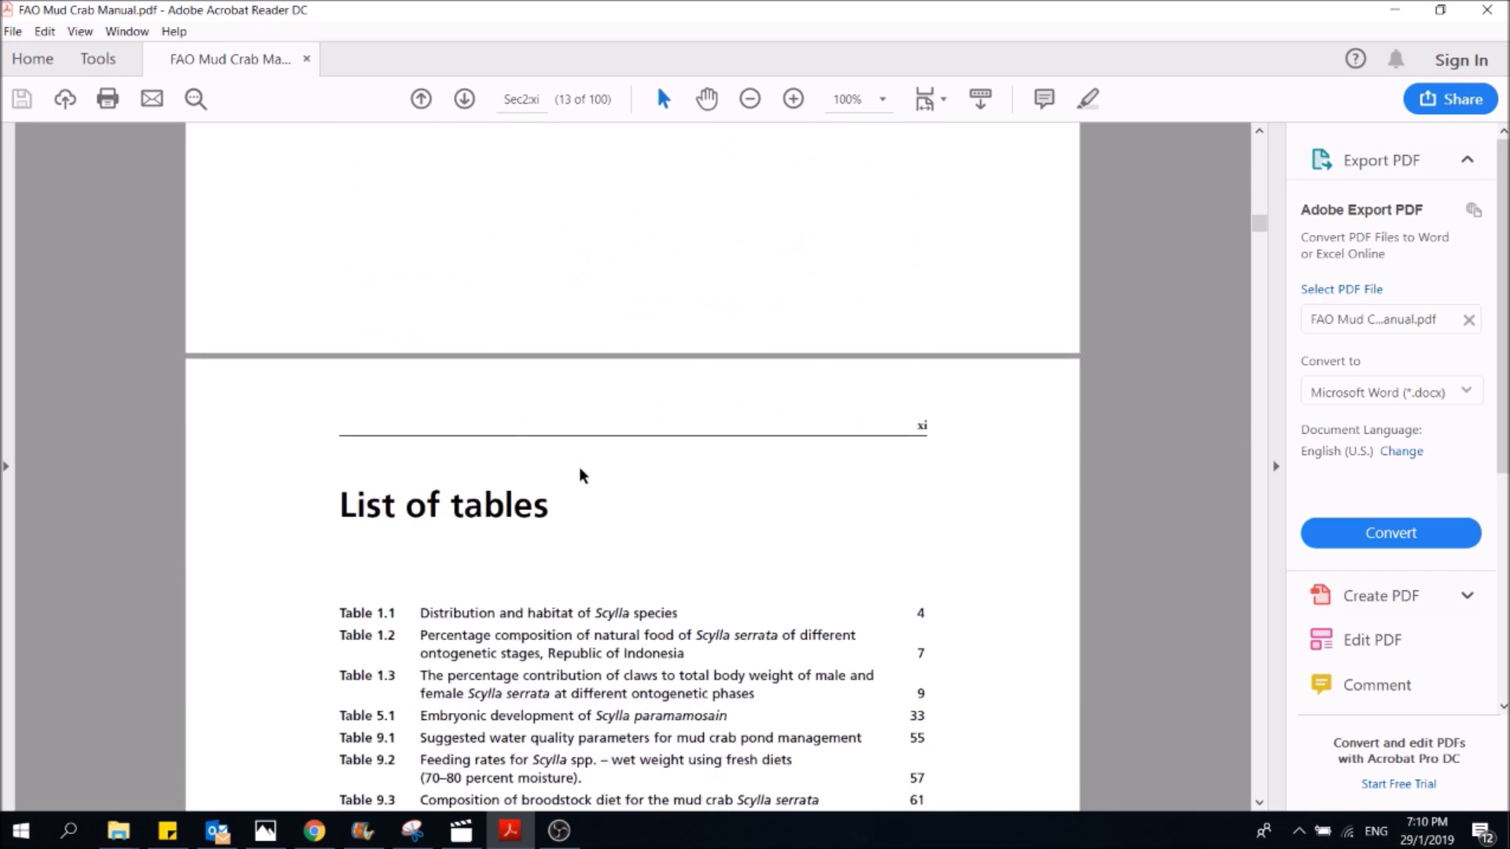
{"action": "scroll", "scroll_direction": "down", "scroll_amount": 3}
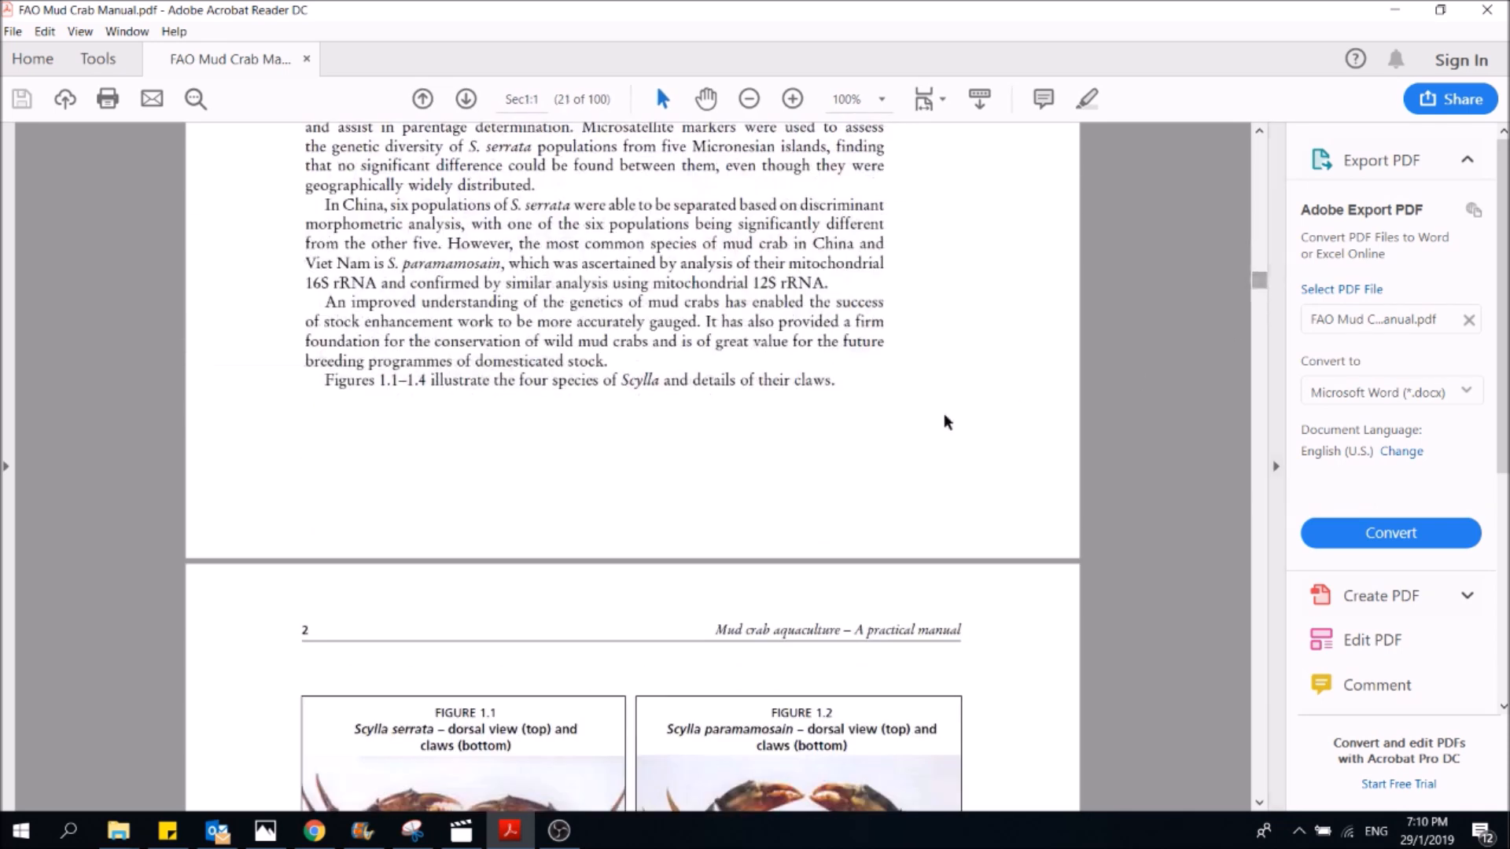
{"action": "scroll", "scroll_direction": "down", "scroll_amount": 3}
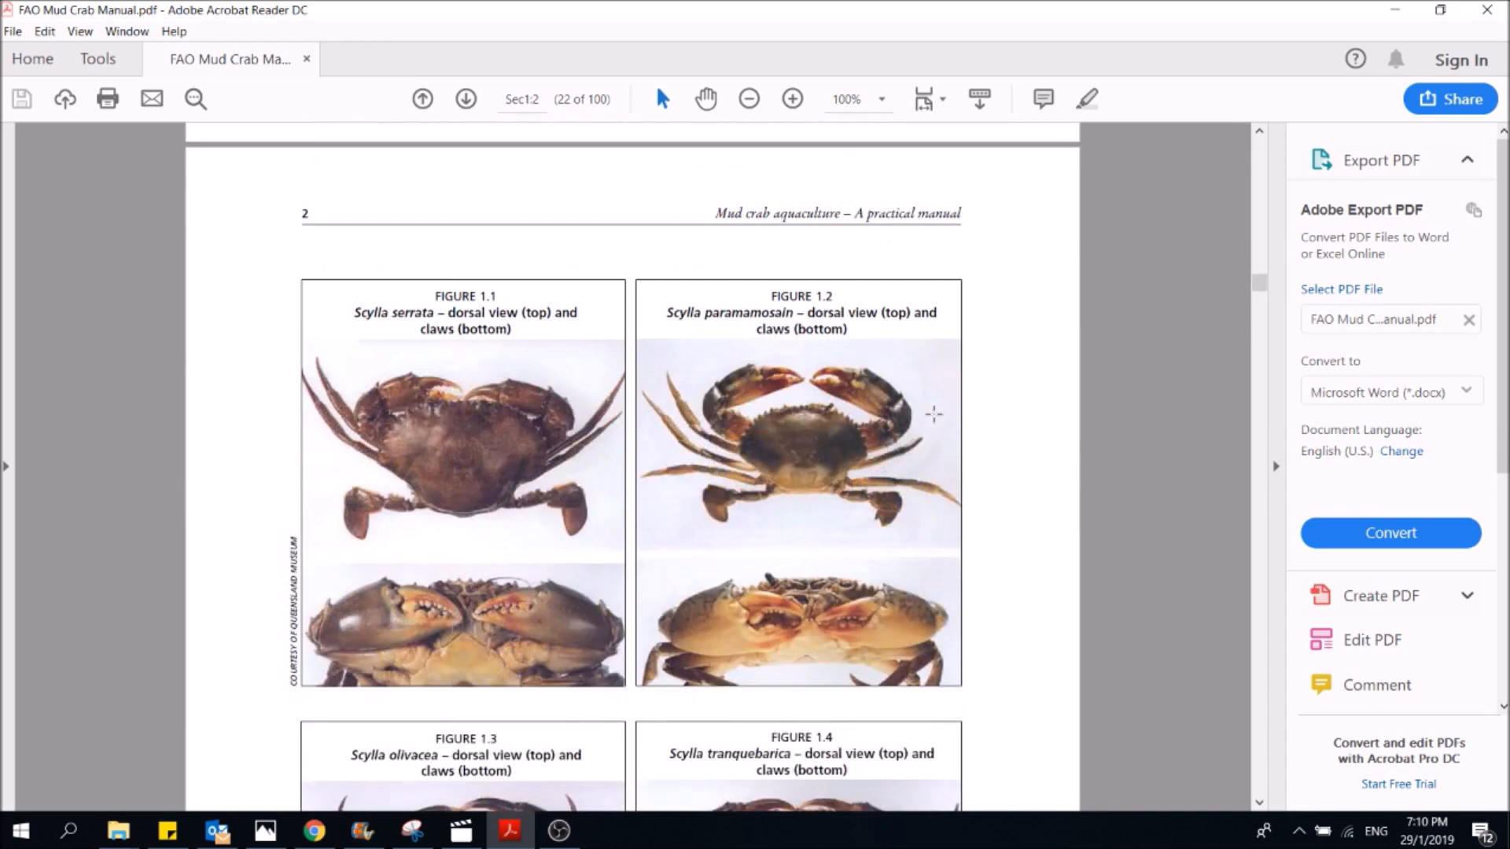
{"action": "scroll", "scroll_direction": "down", "scroll_amount": 3}
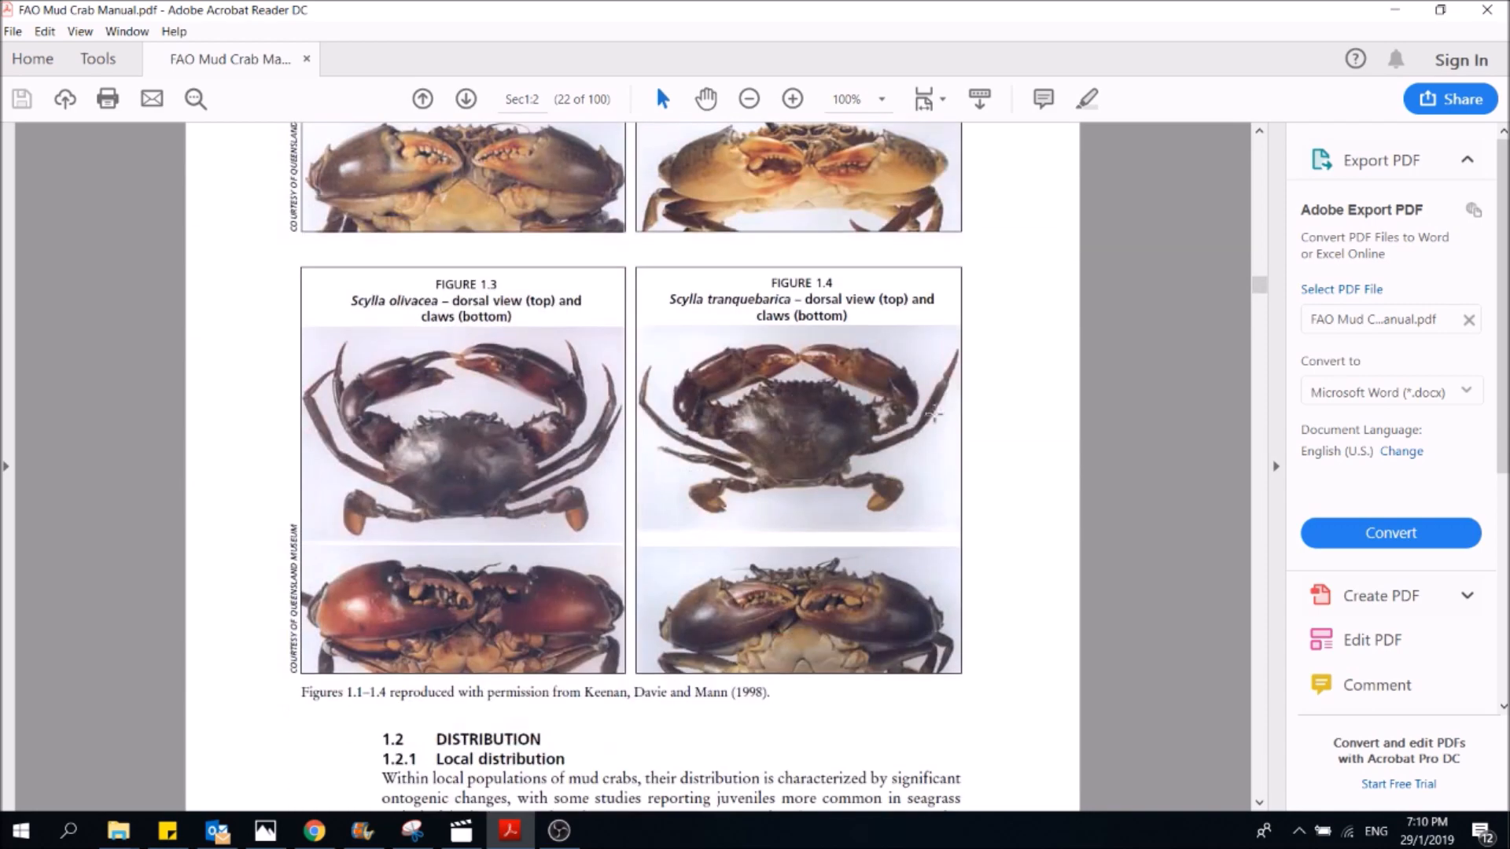
{"action": "scroll", "scroll_direction": "down", "scroll_amount": 3}
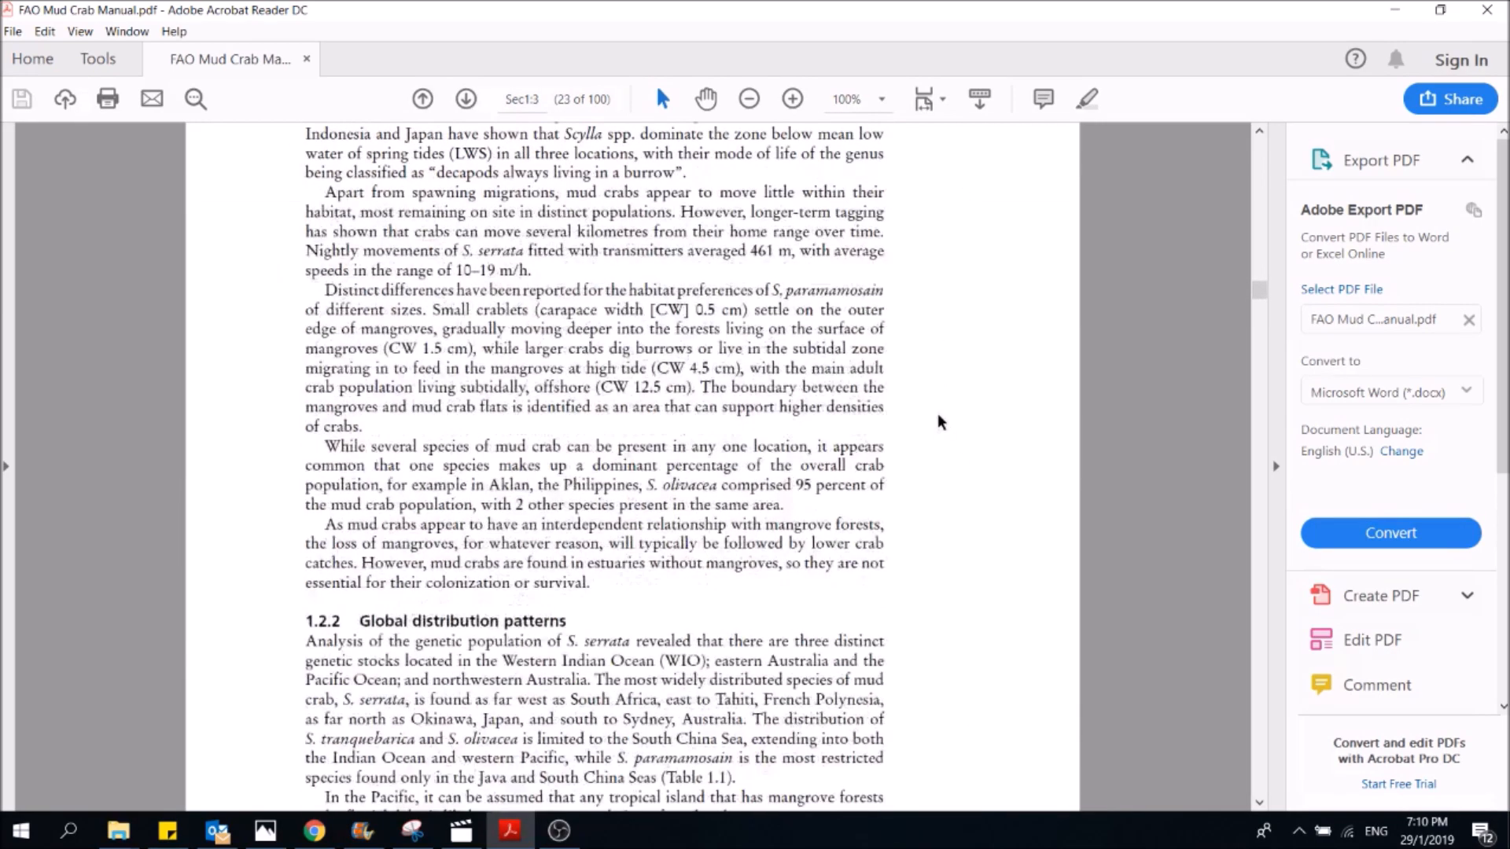
{"action": "scroll", "scroll_direction": "down", "scroll_amount": 3}
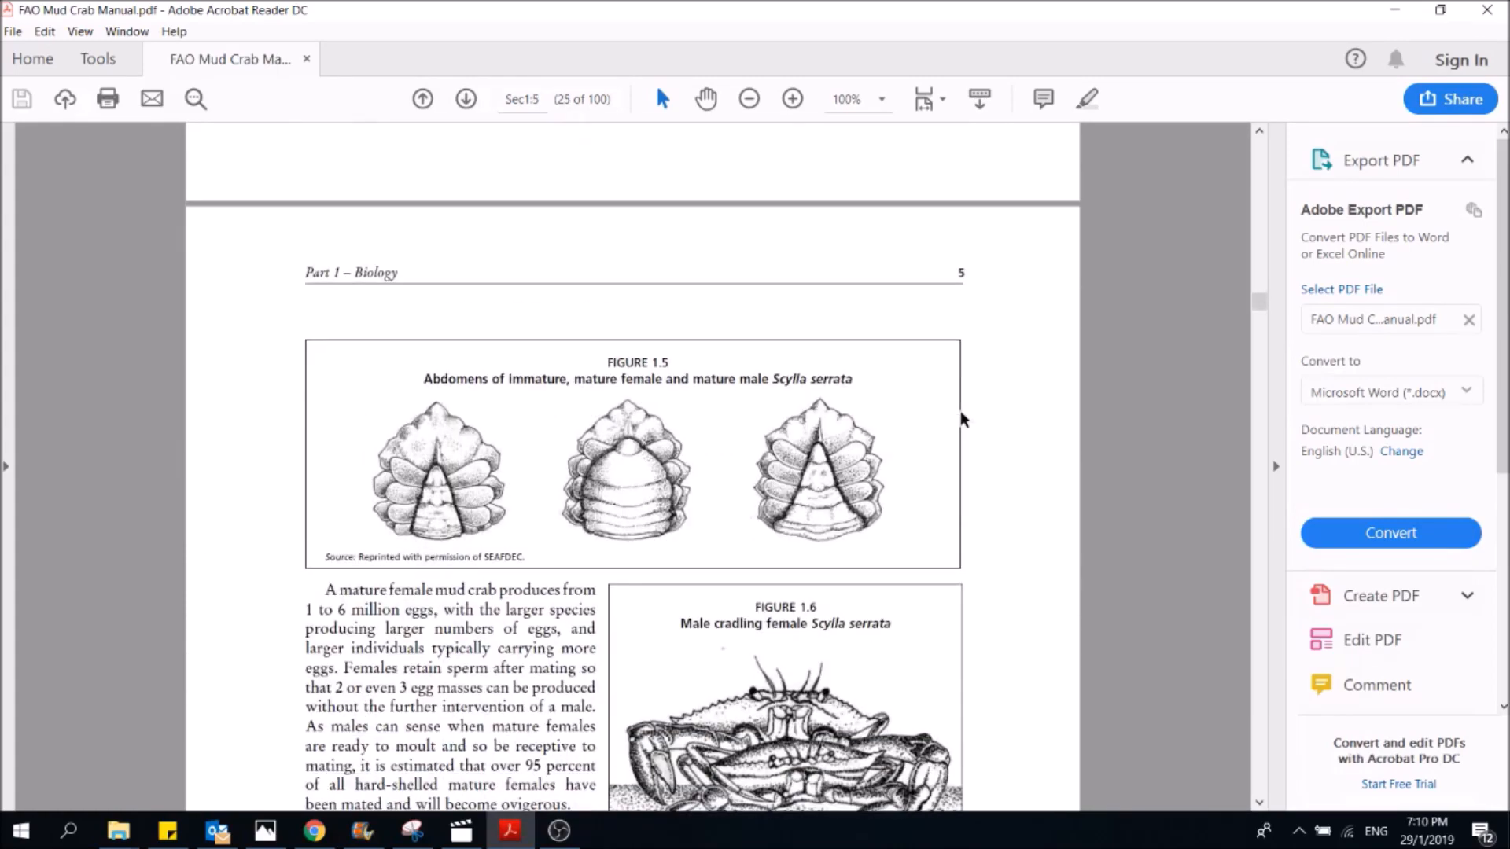
{"action": "scroll", "scroll_direction": "down", "scroll_amount": 3}
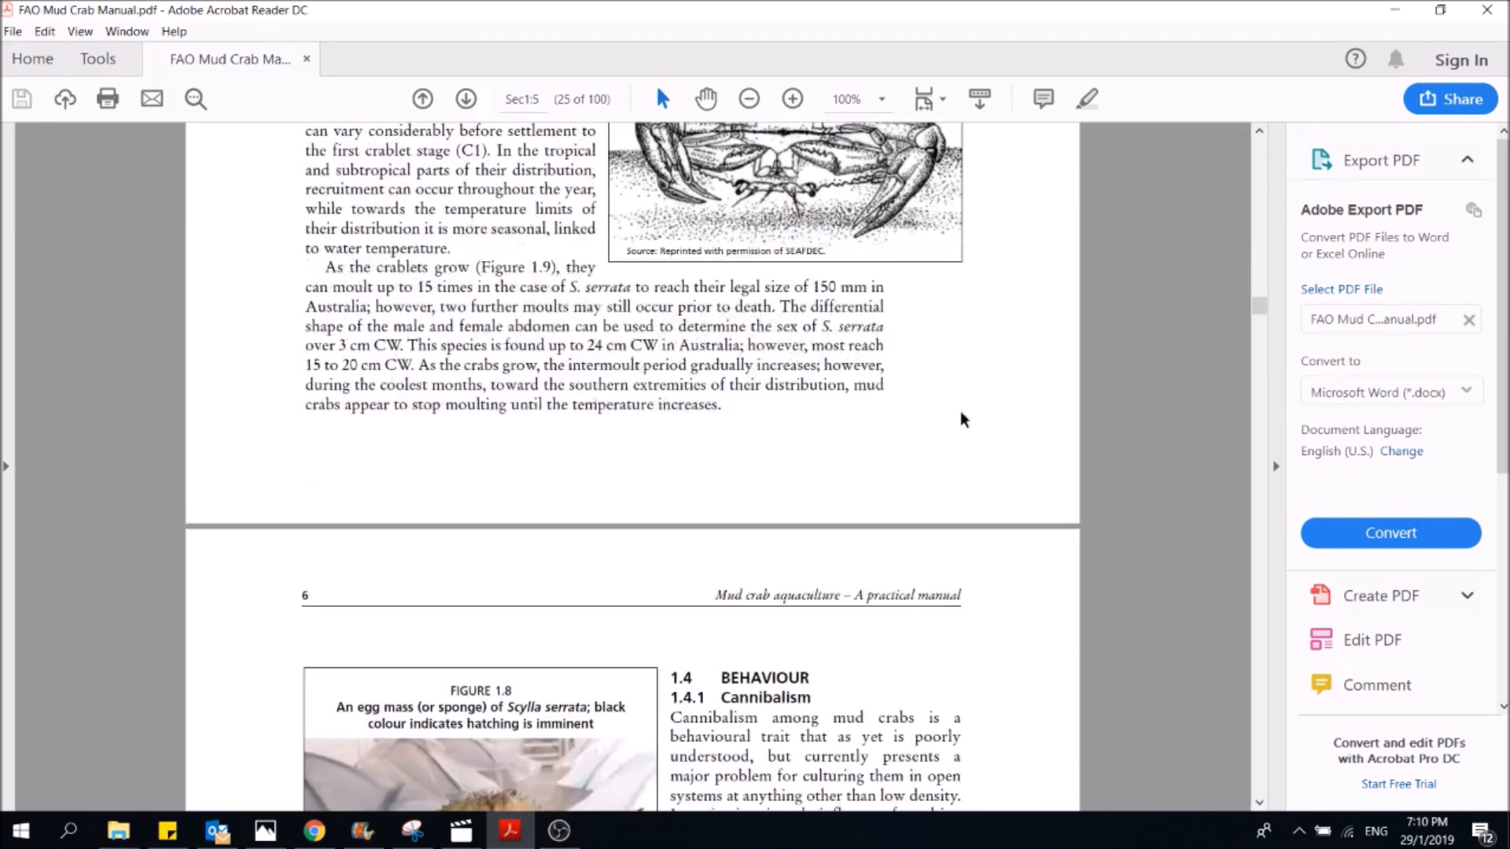
{"action": "scroll", "scroll_direction": "down", "scroll_amount": 3}
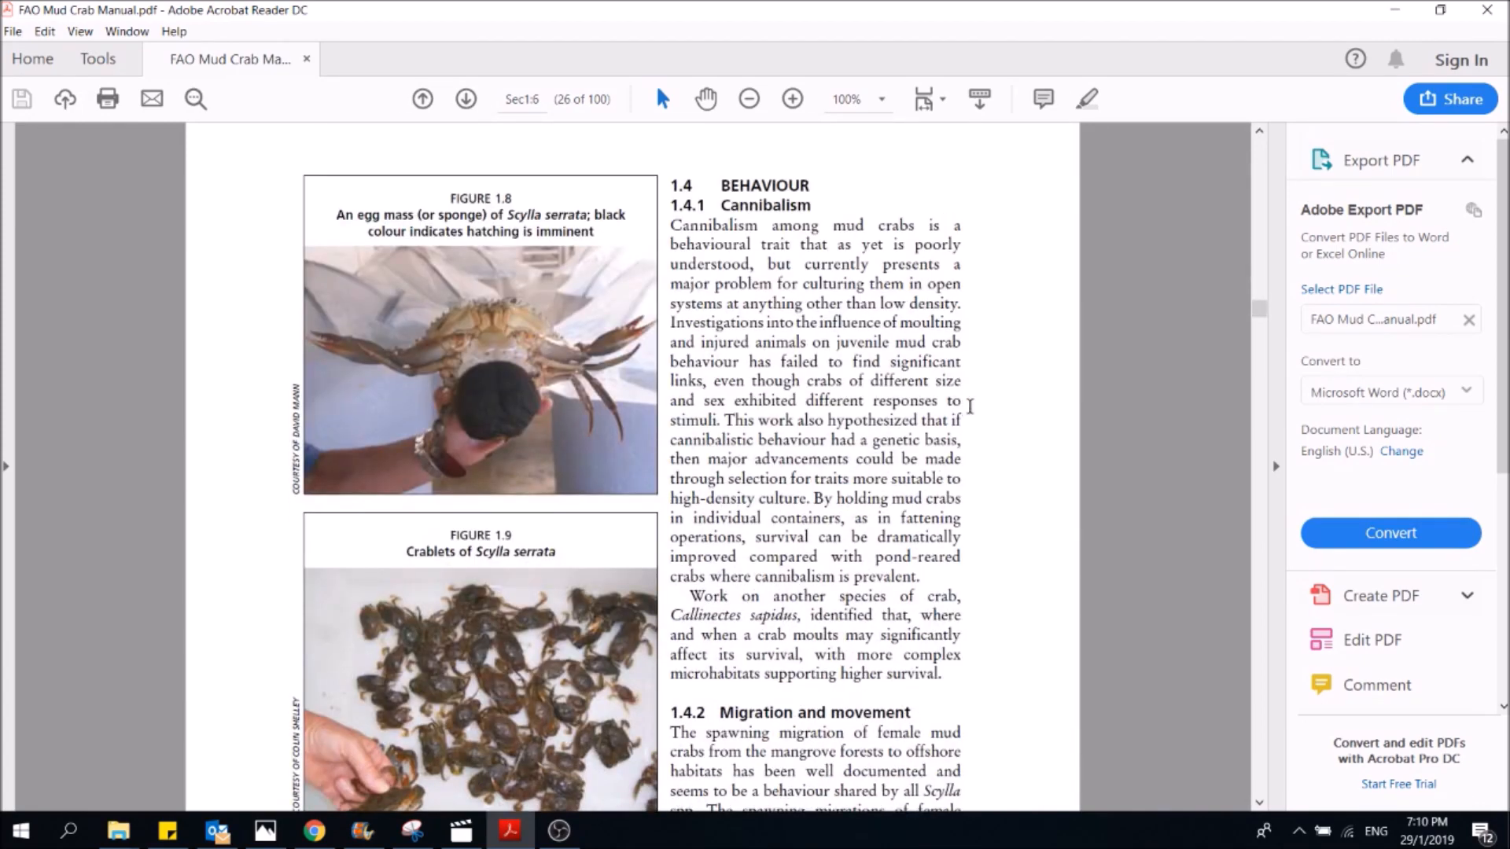
{"action": "scroll", "scroll_direction": "down", "scroll_amount": 3}
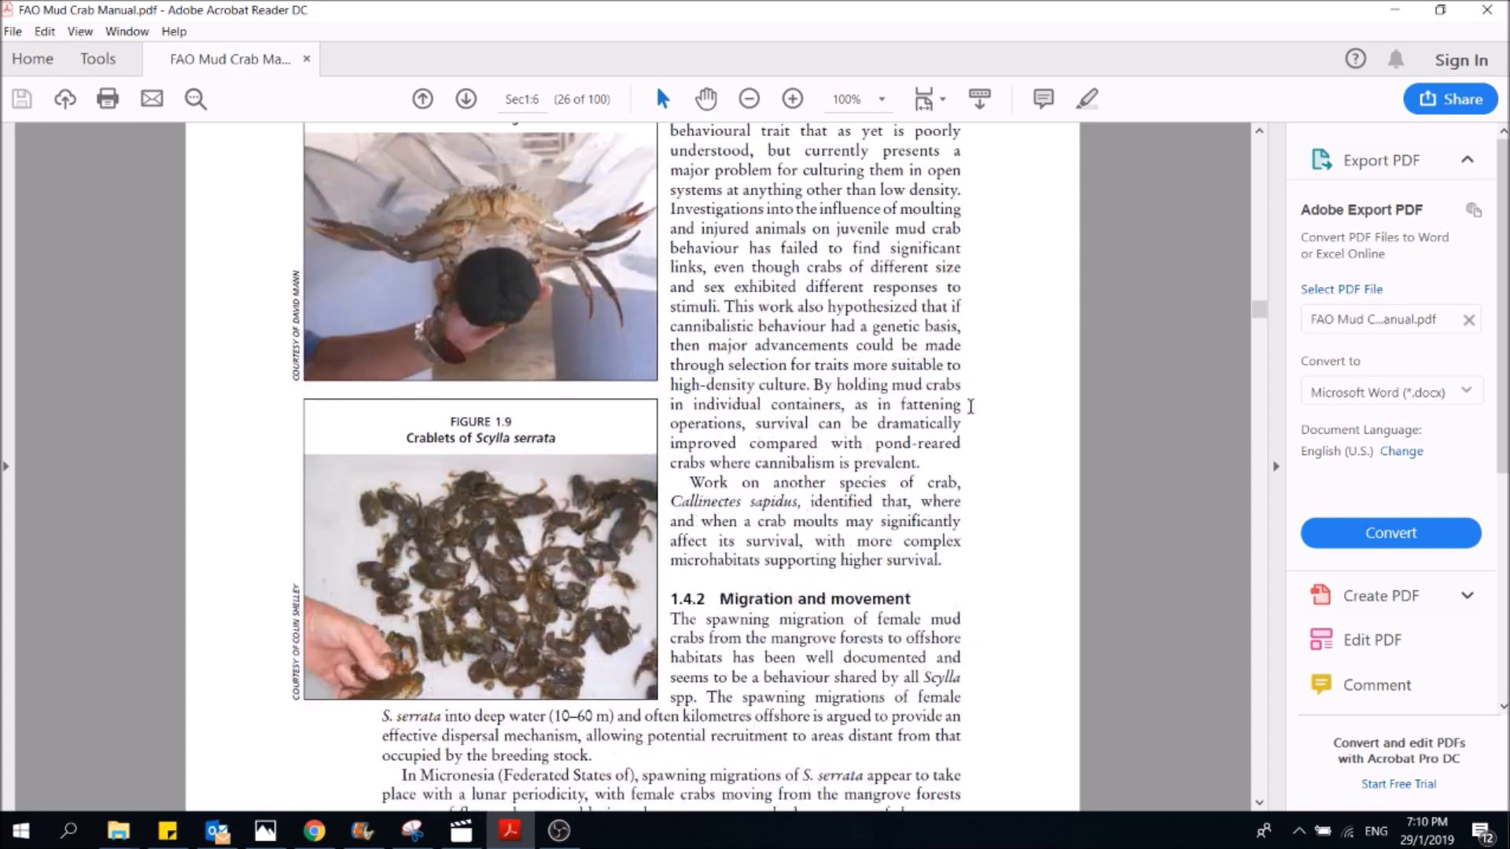
{"action": "scroll", "scroll_direction": "down", "scroll_amount": 3}
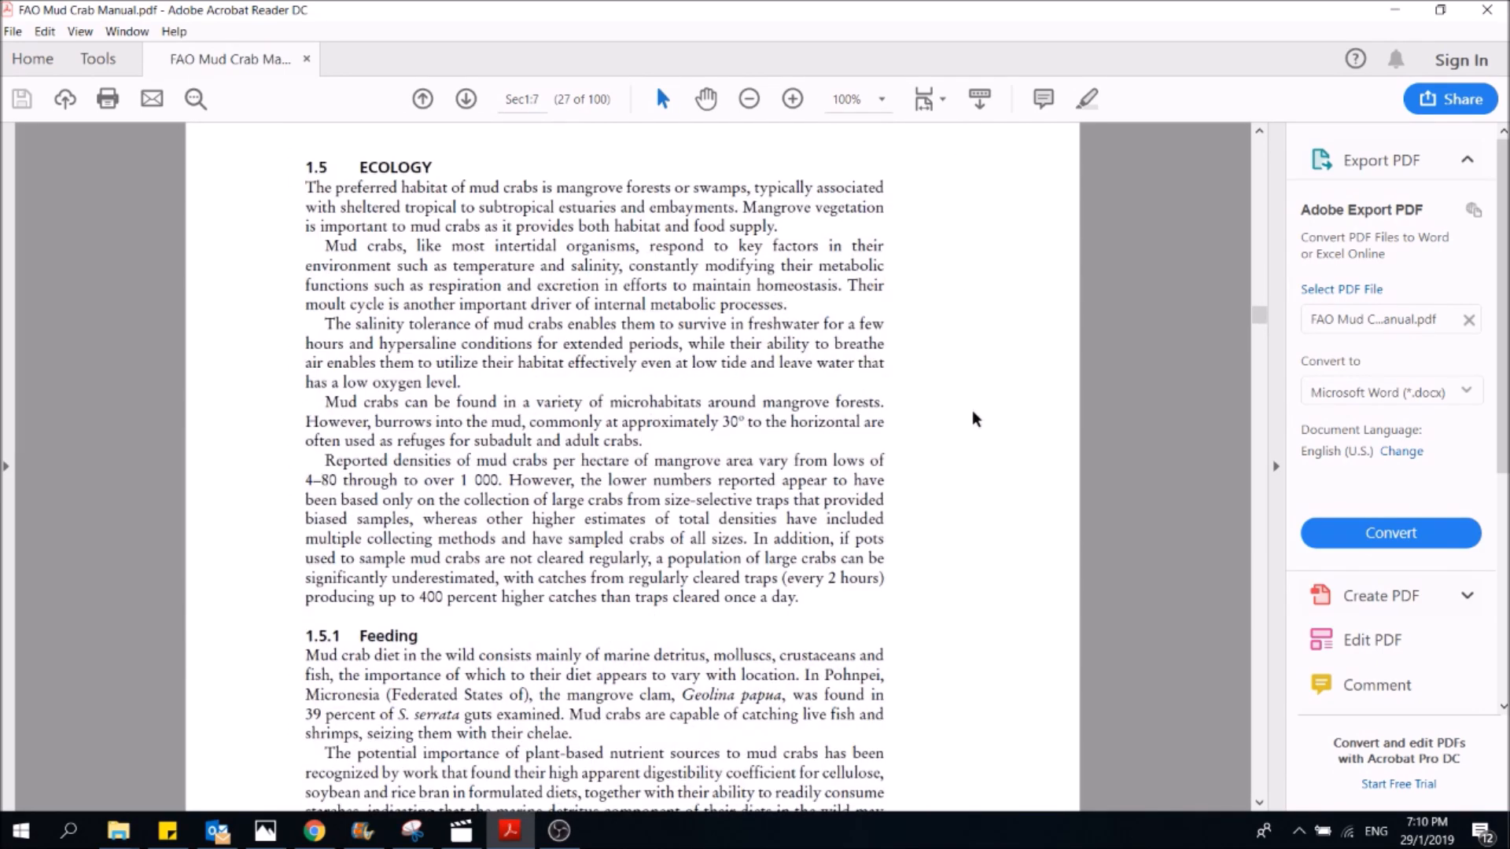
{"action": "scroll", "scroll_direction": "down", "scroll_amount": 3}
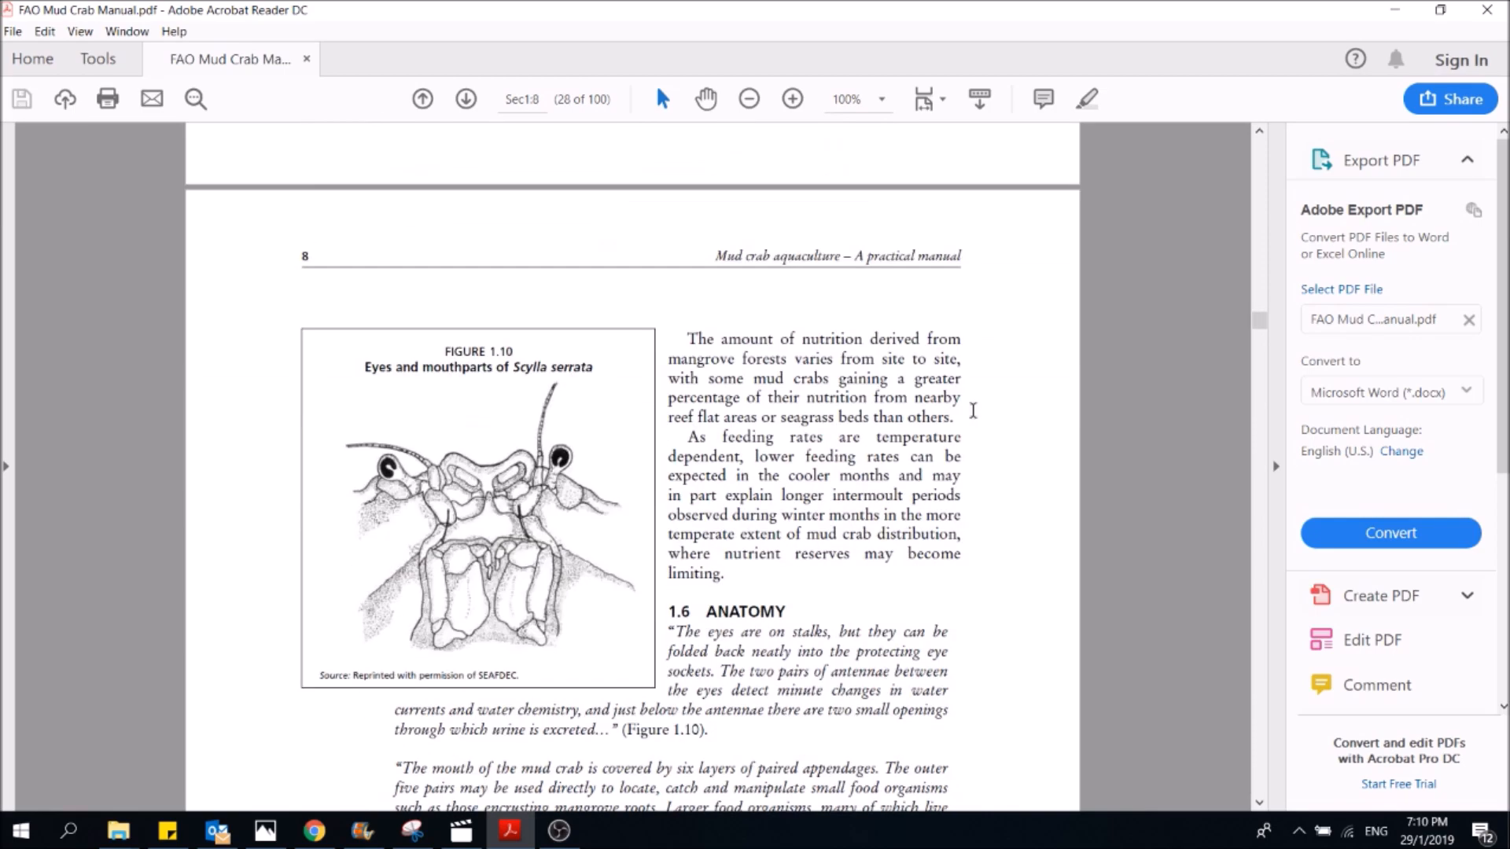
{"action": "scroll", "scroll_direction": "down", "scroll_amount": 3}
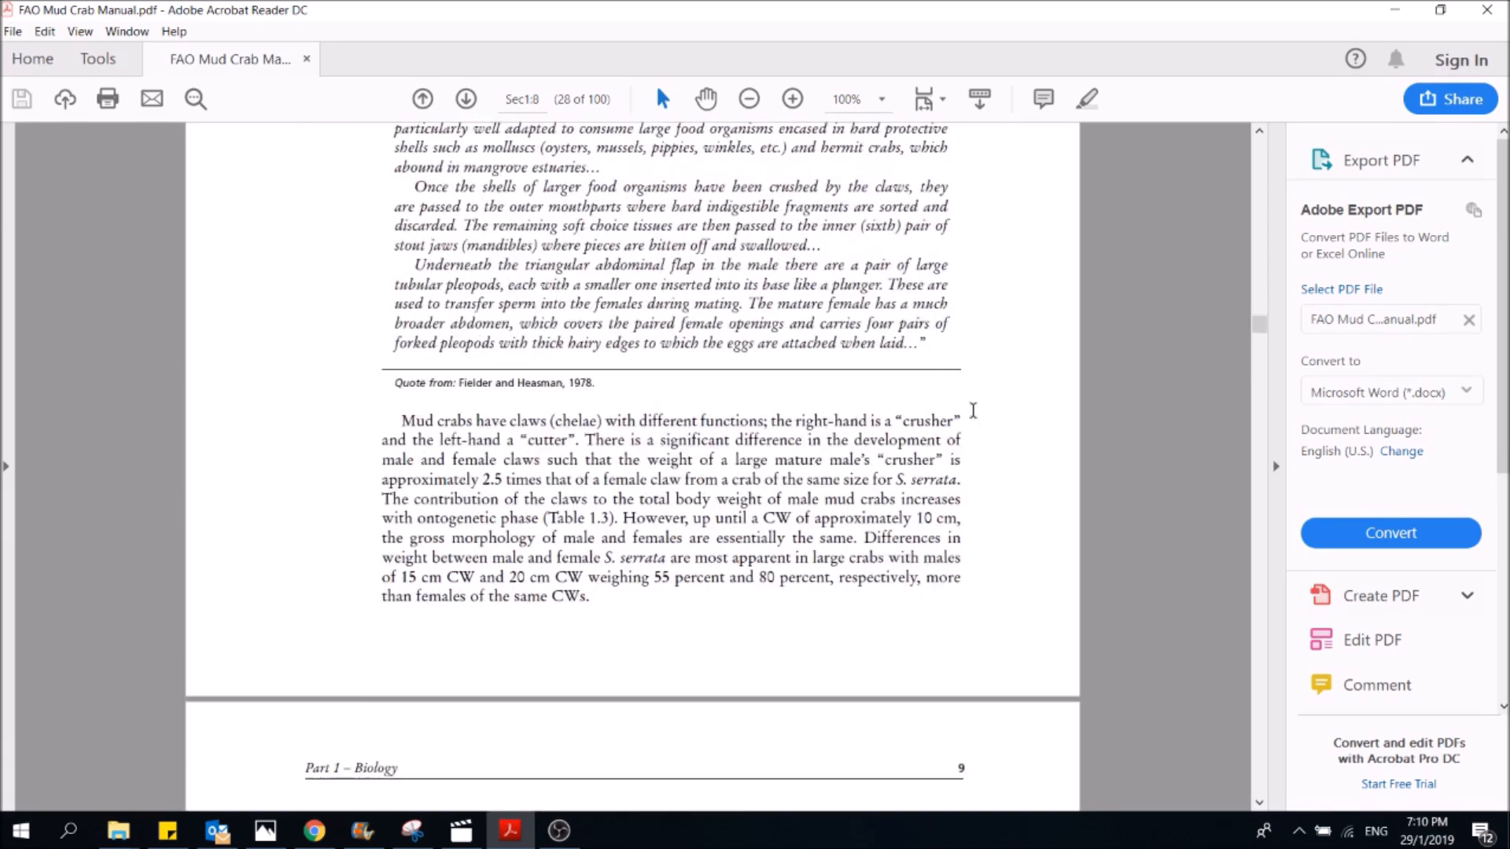
{"action": "scroll", "scroll_direction": "down", "scroll_amount": 3}
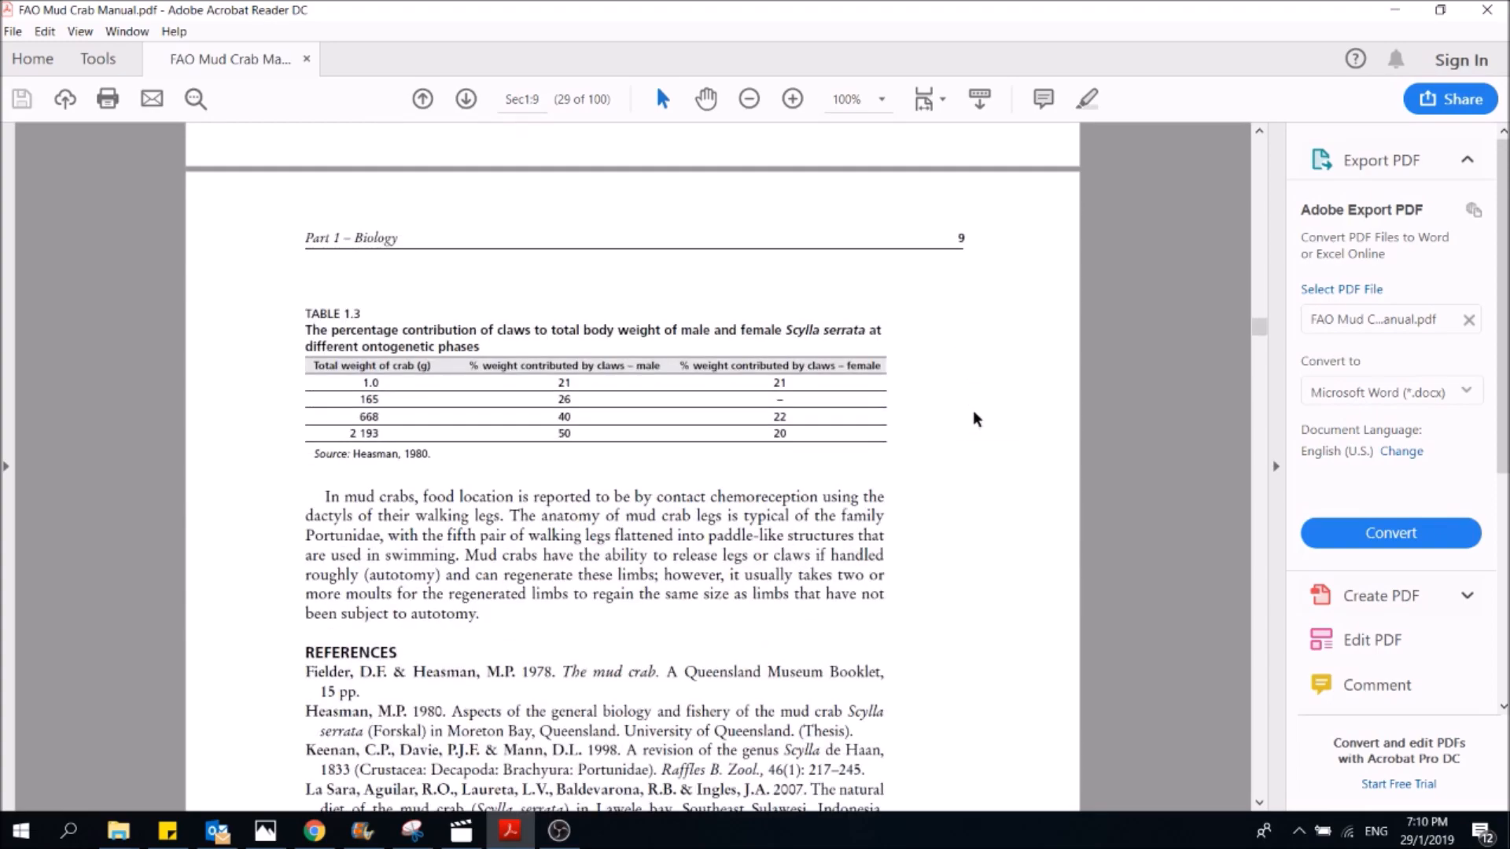